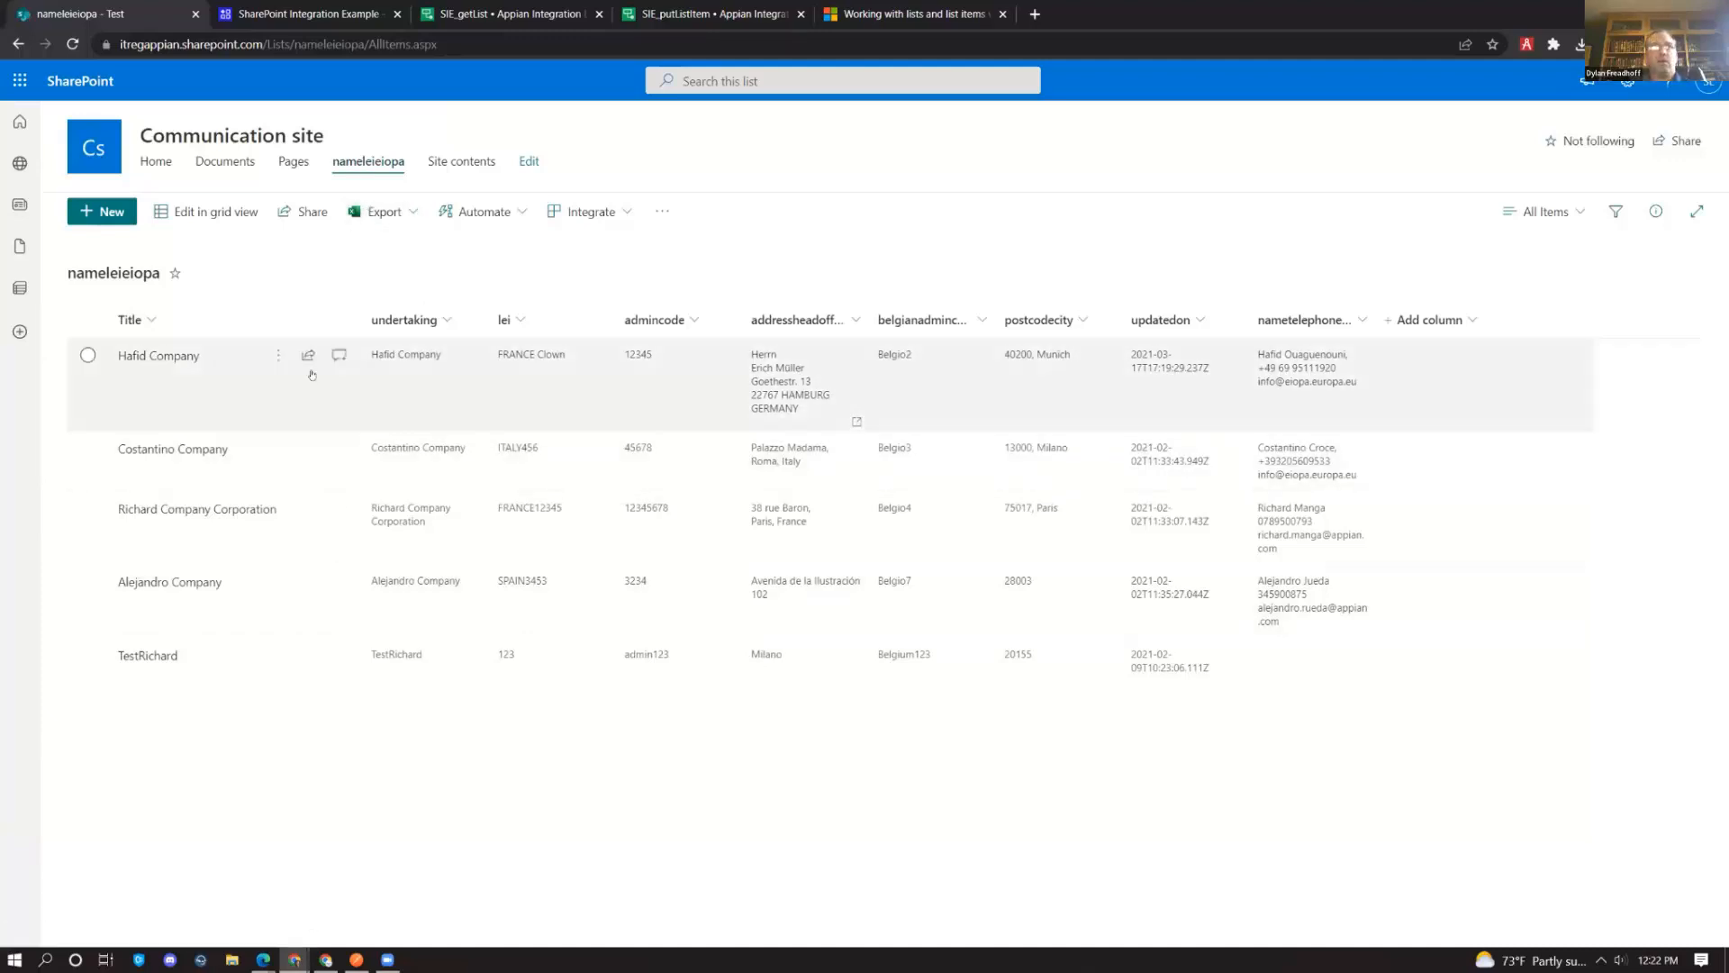
pyautogui.moveTo(944, 626)
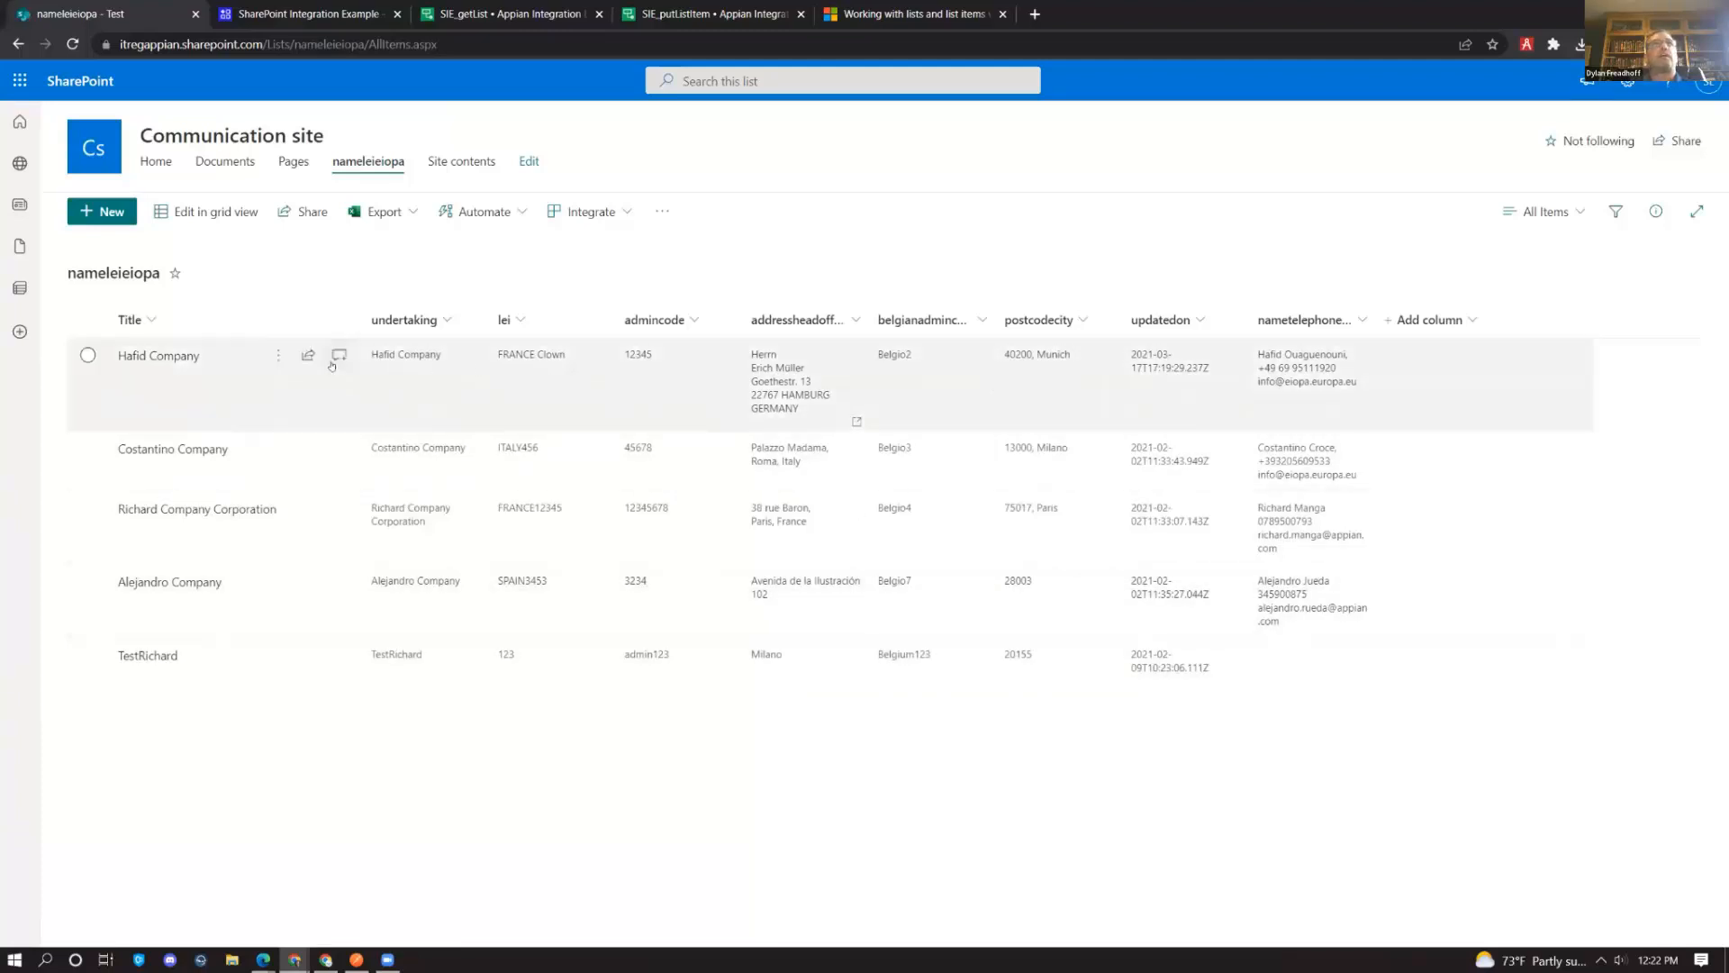
# Review the SIE SharePoint connected system, keeping Authorization Code authentication, and cancel without saving
pyautogui.click(315, 15)
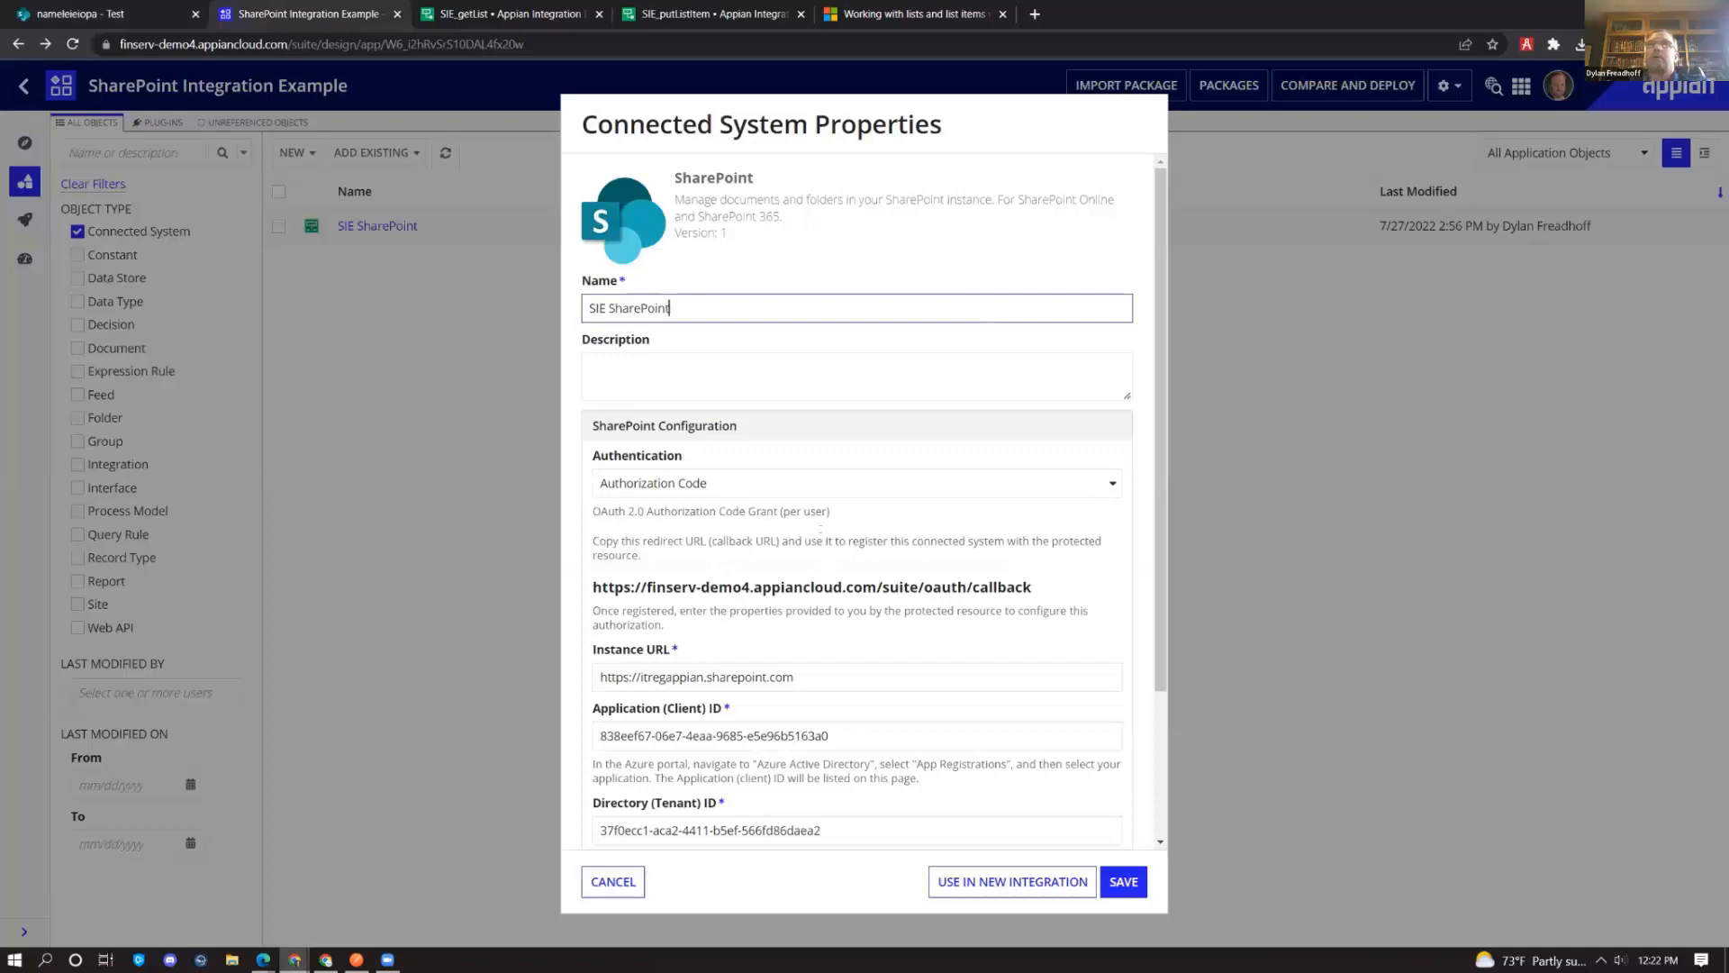
pyautogui.scroll(-3)
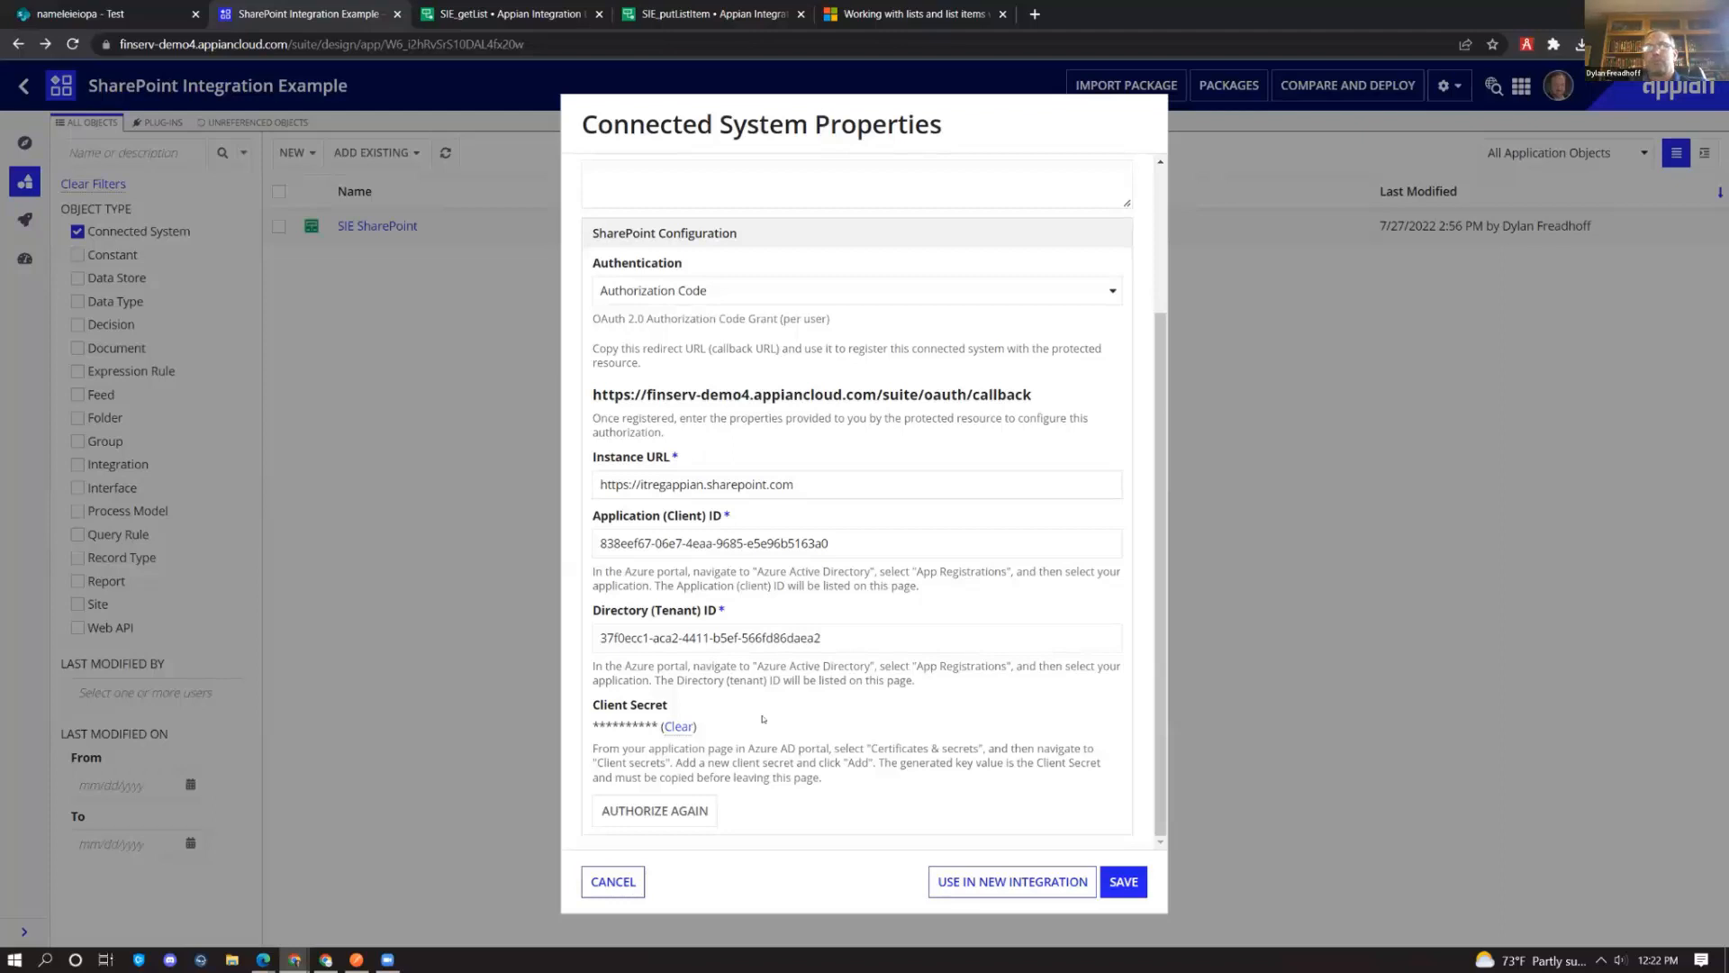
pyautogui.moveTo(782, 709)
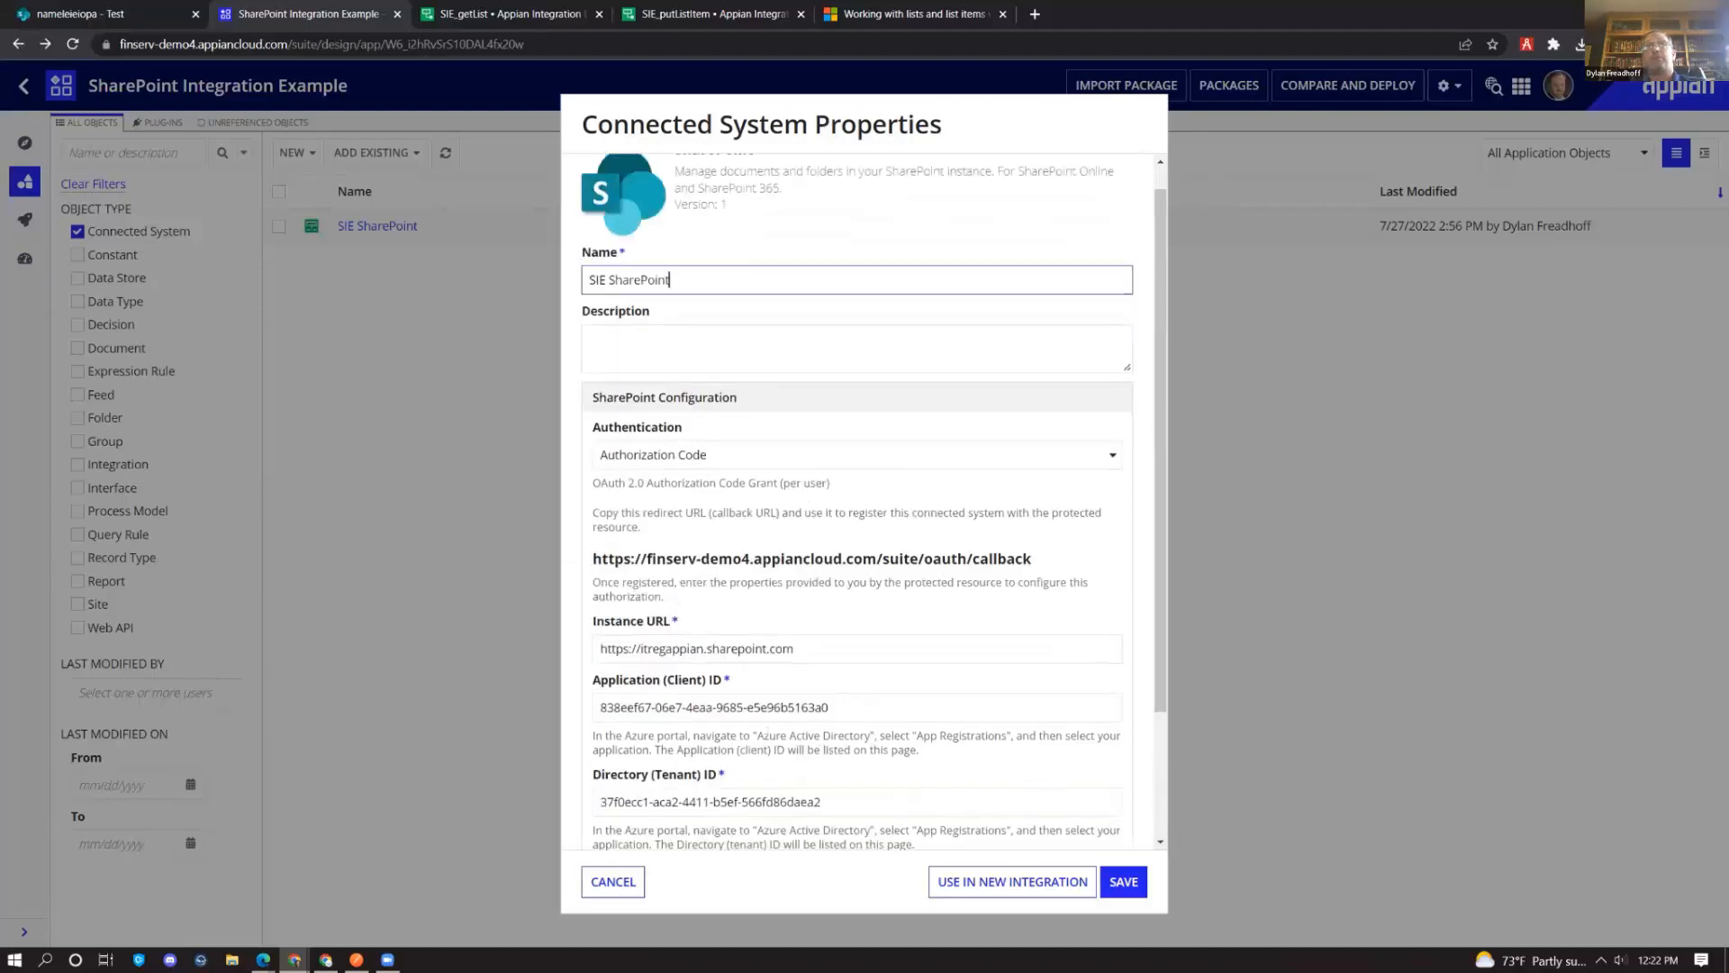
pyautogui.click(856, 454)
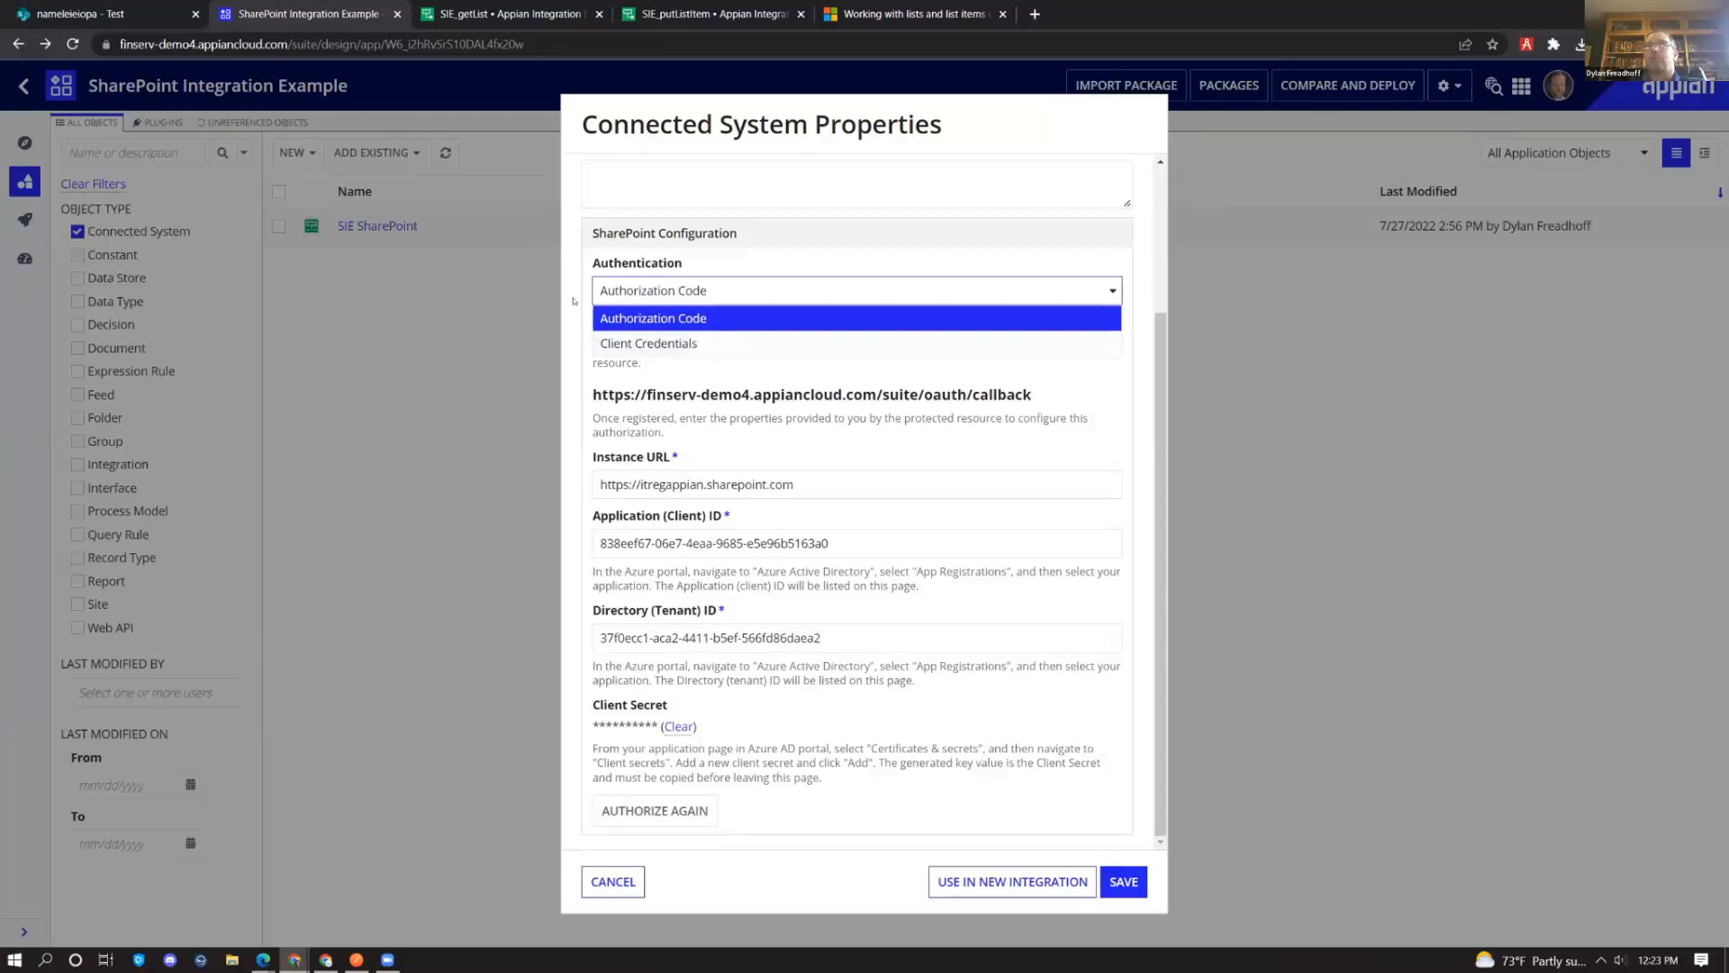
pyautogui.click(653, 318)
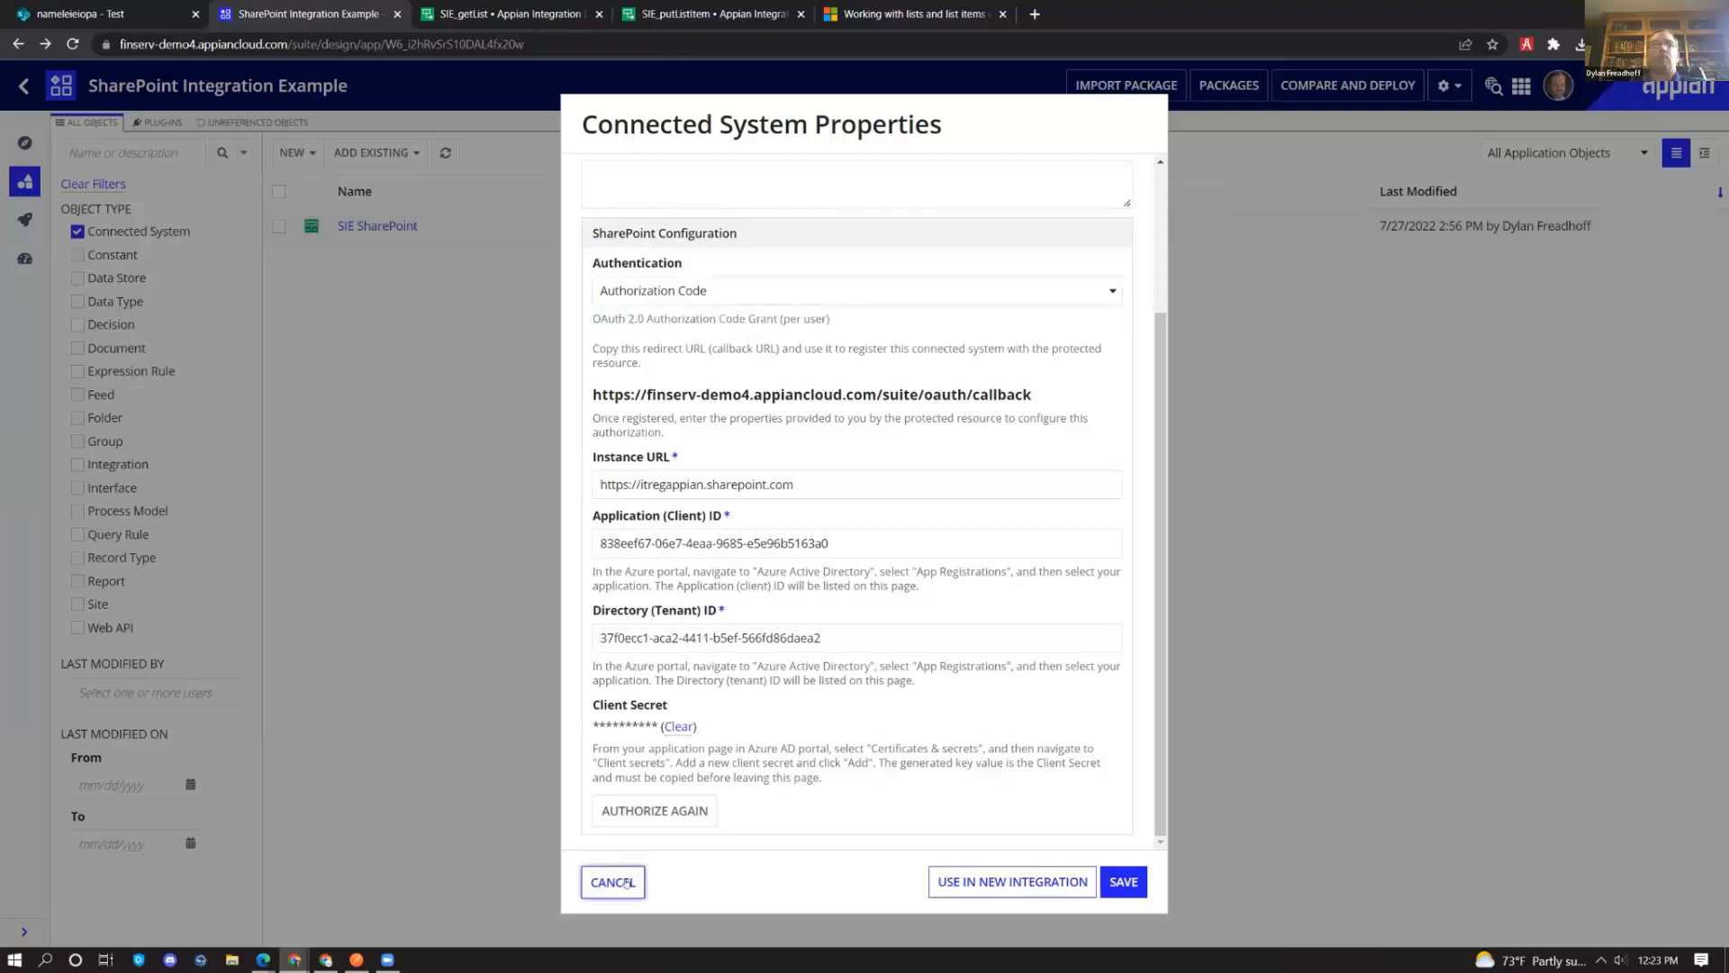
pyautogui.click(613, 882)
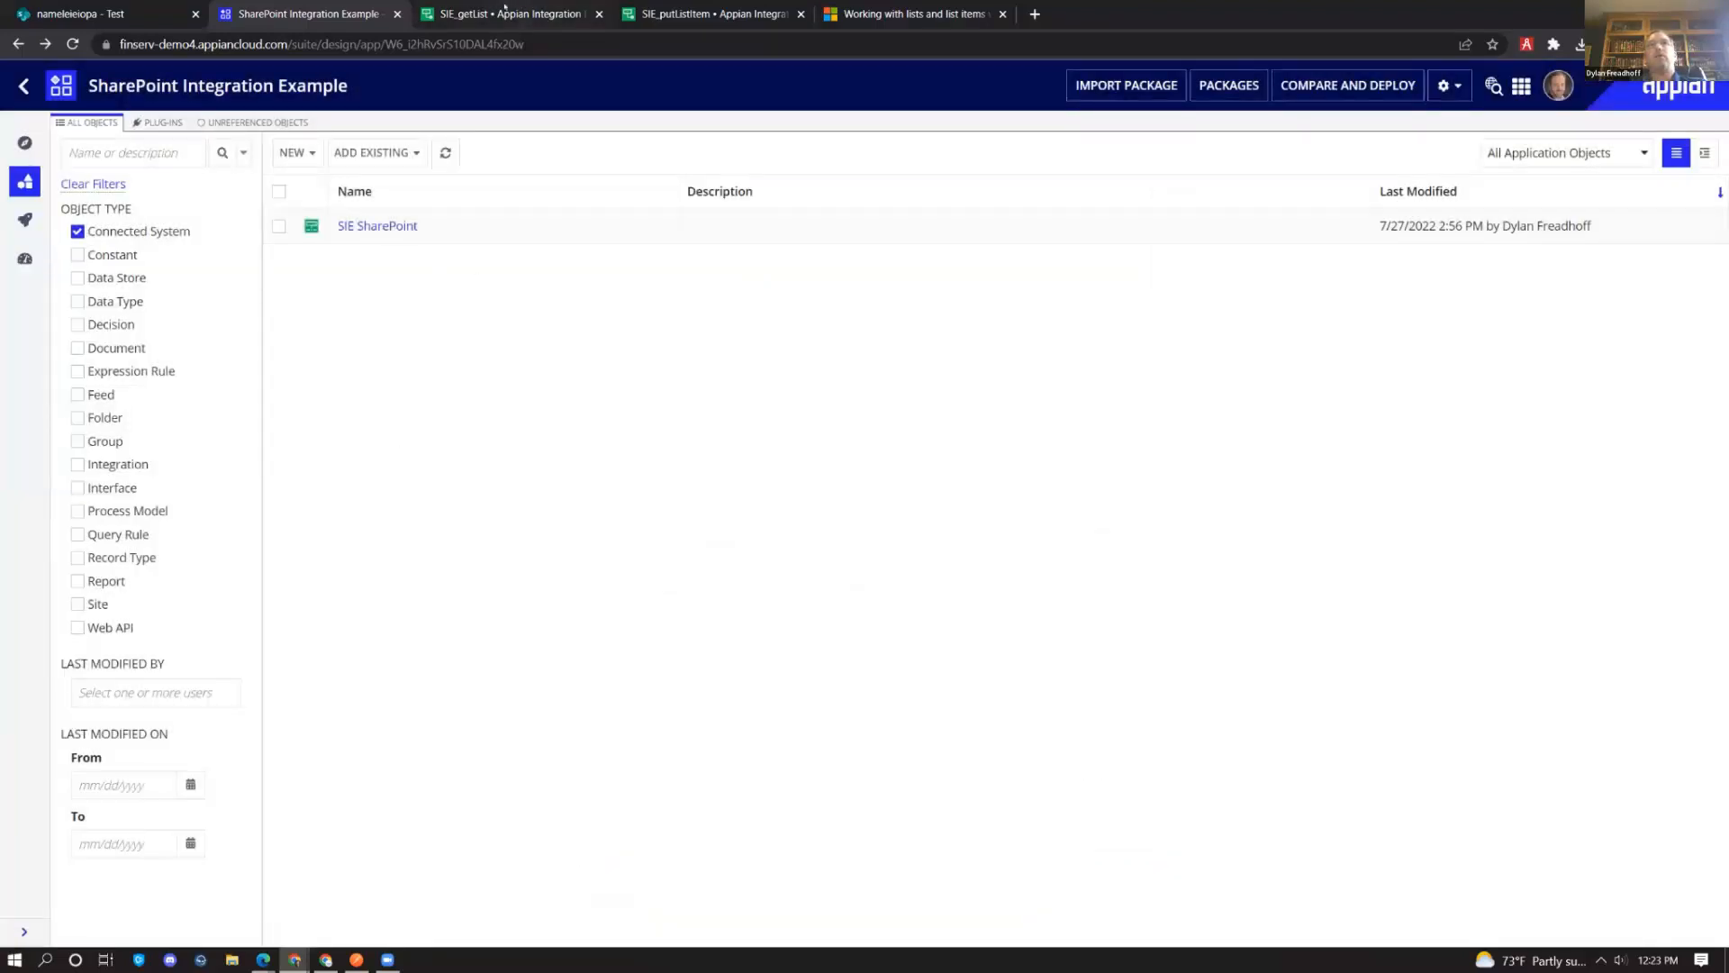
# In SIE_getList, keep Execute Read Request as the operation and view the full Relative Path expression
pyautogui.click(495, 14)
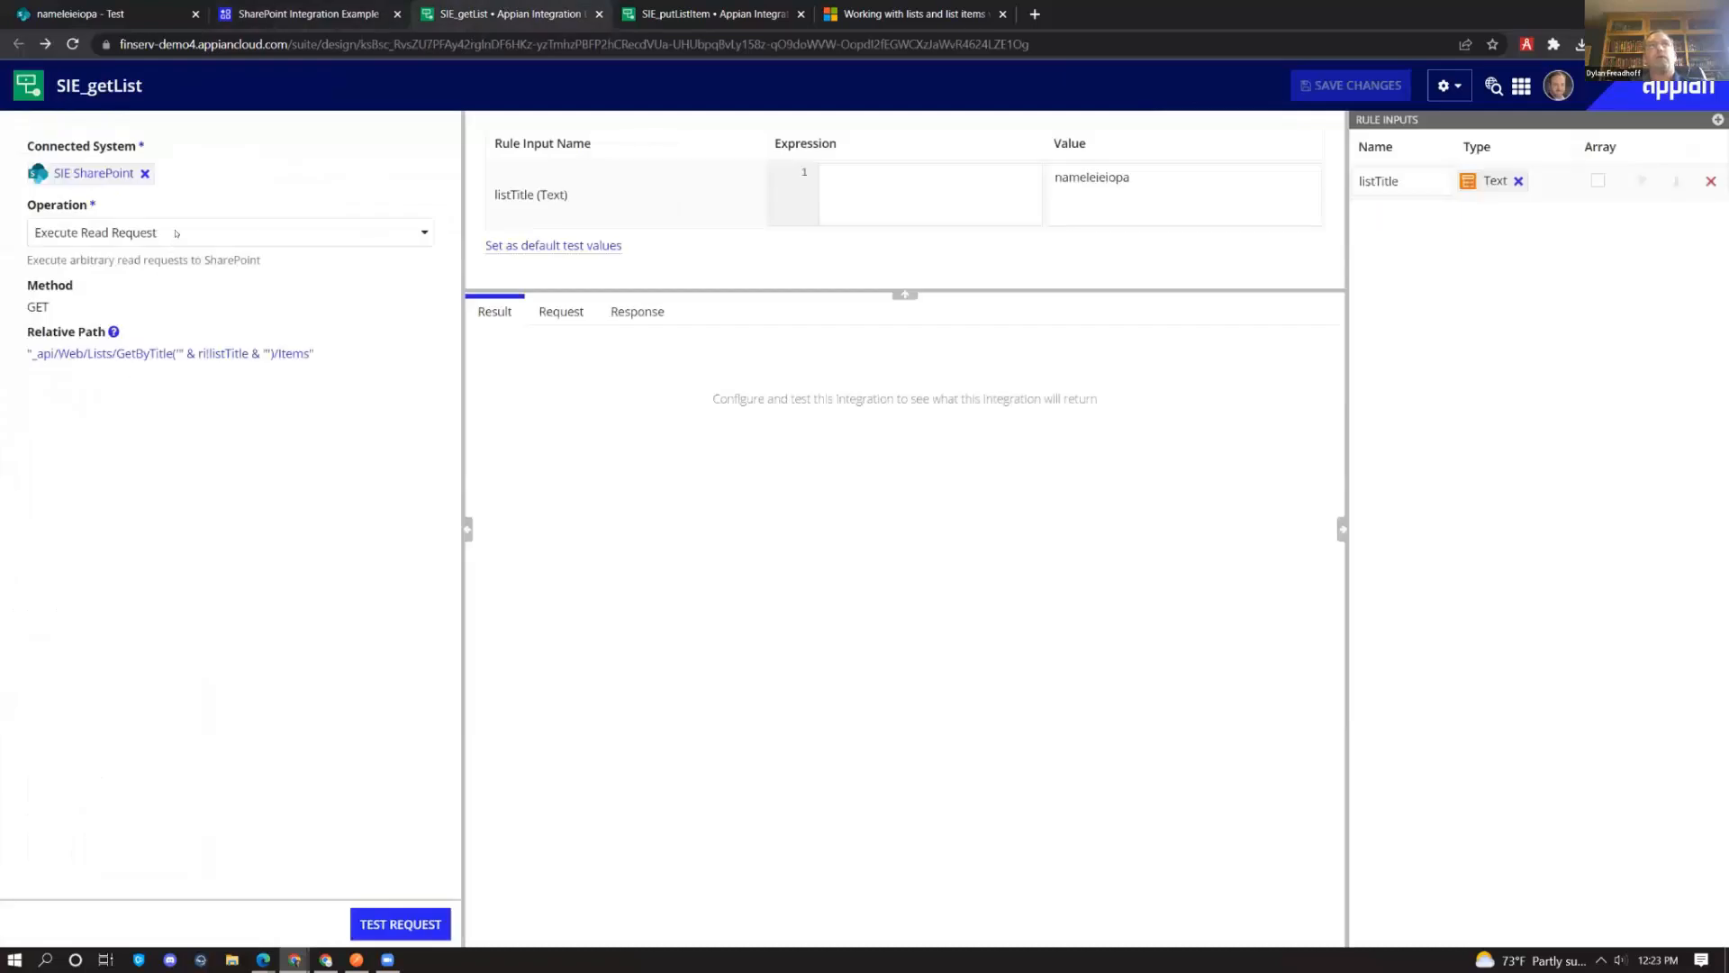
pyautogui.click(228, 233)
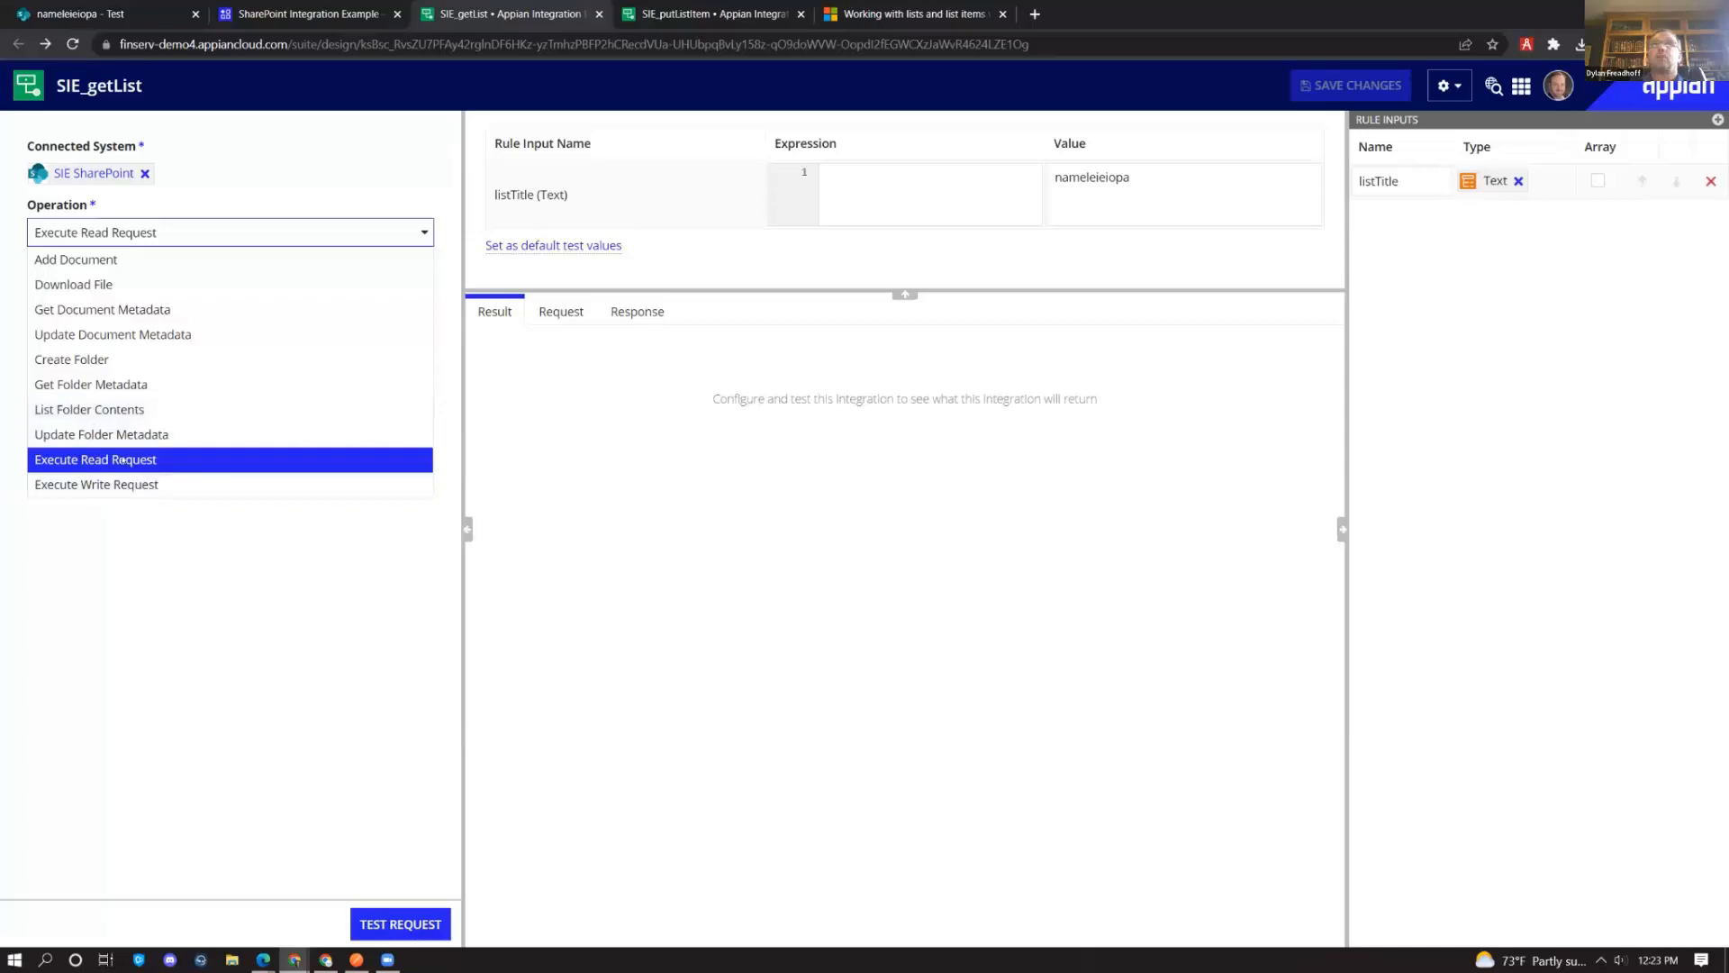
pyautogui.click(924, 15)
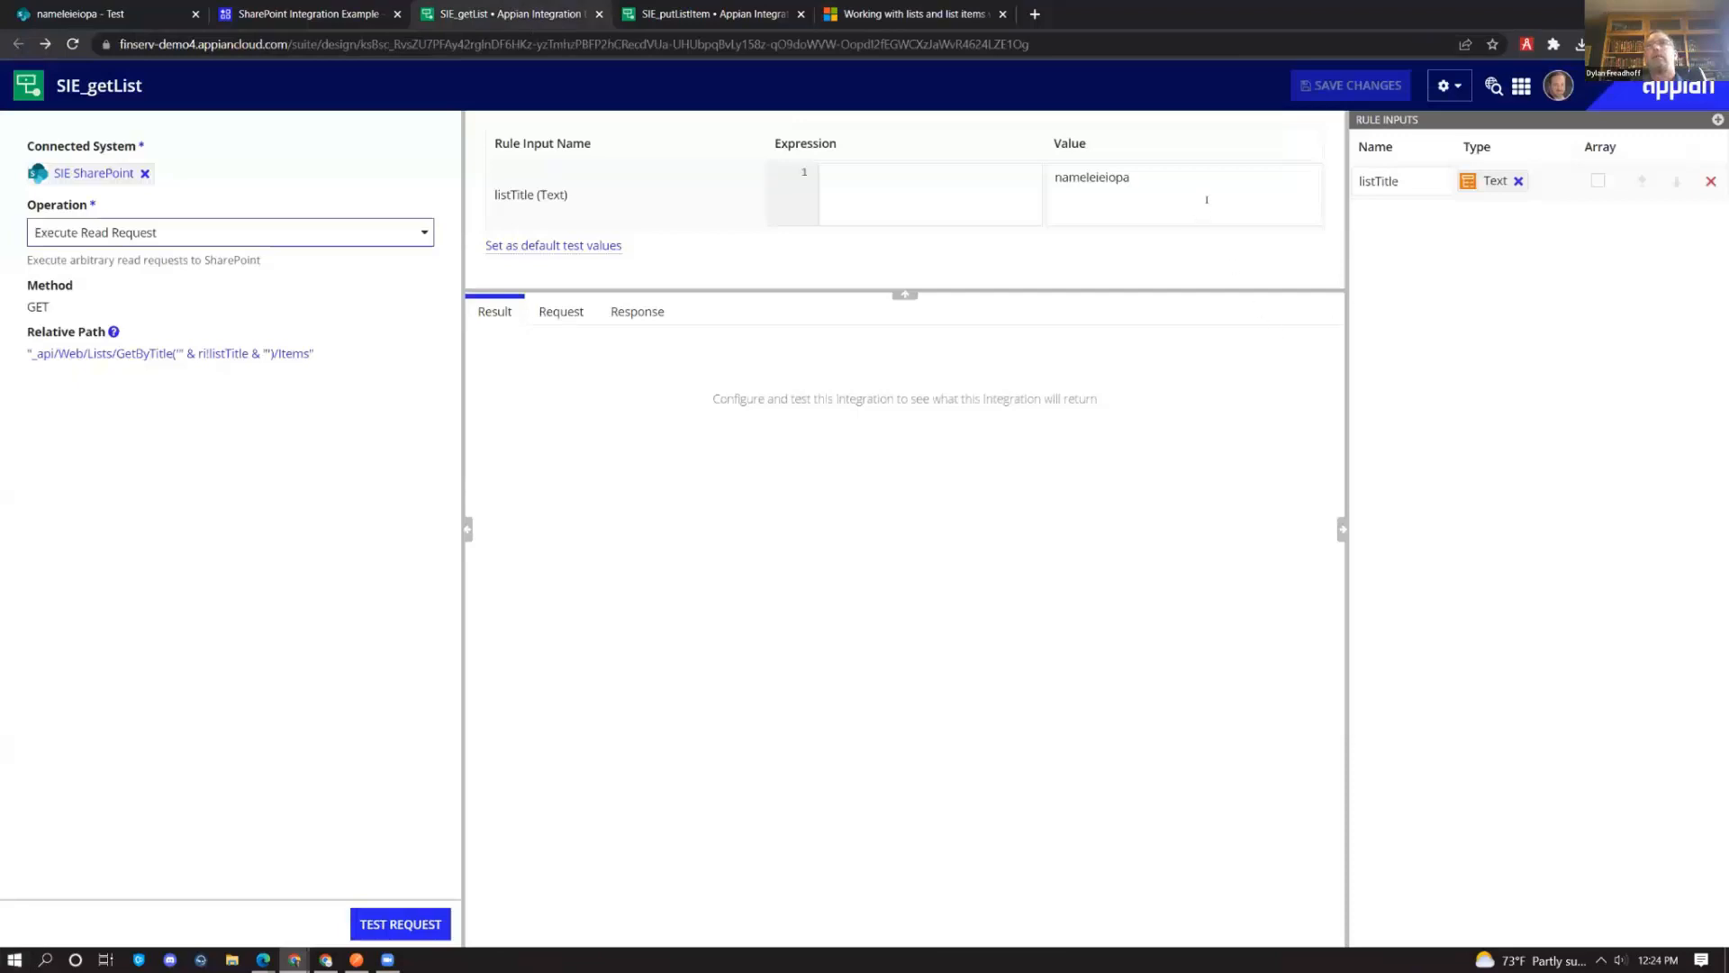
pyautogui.doubleClick(1092, 177)
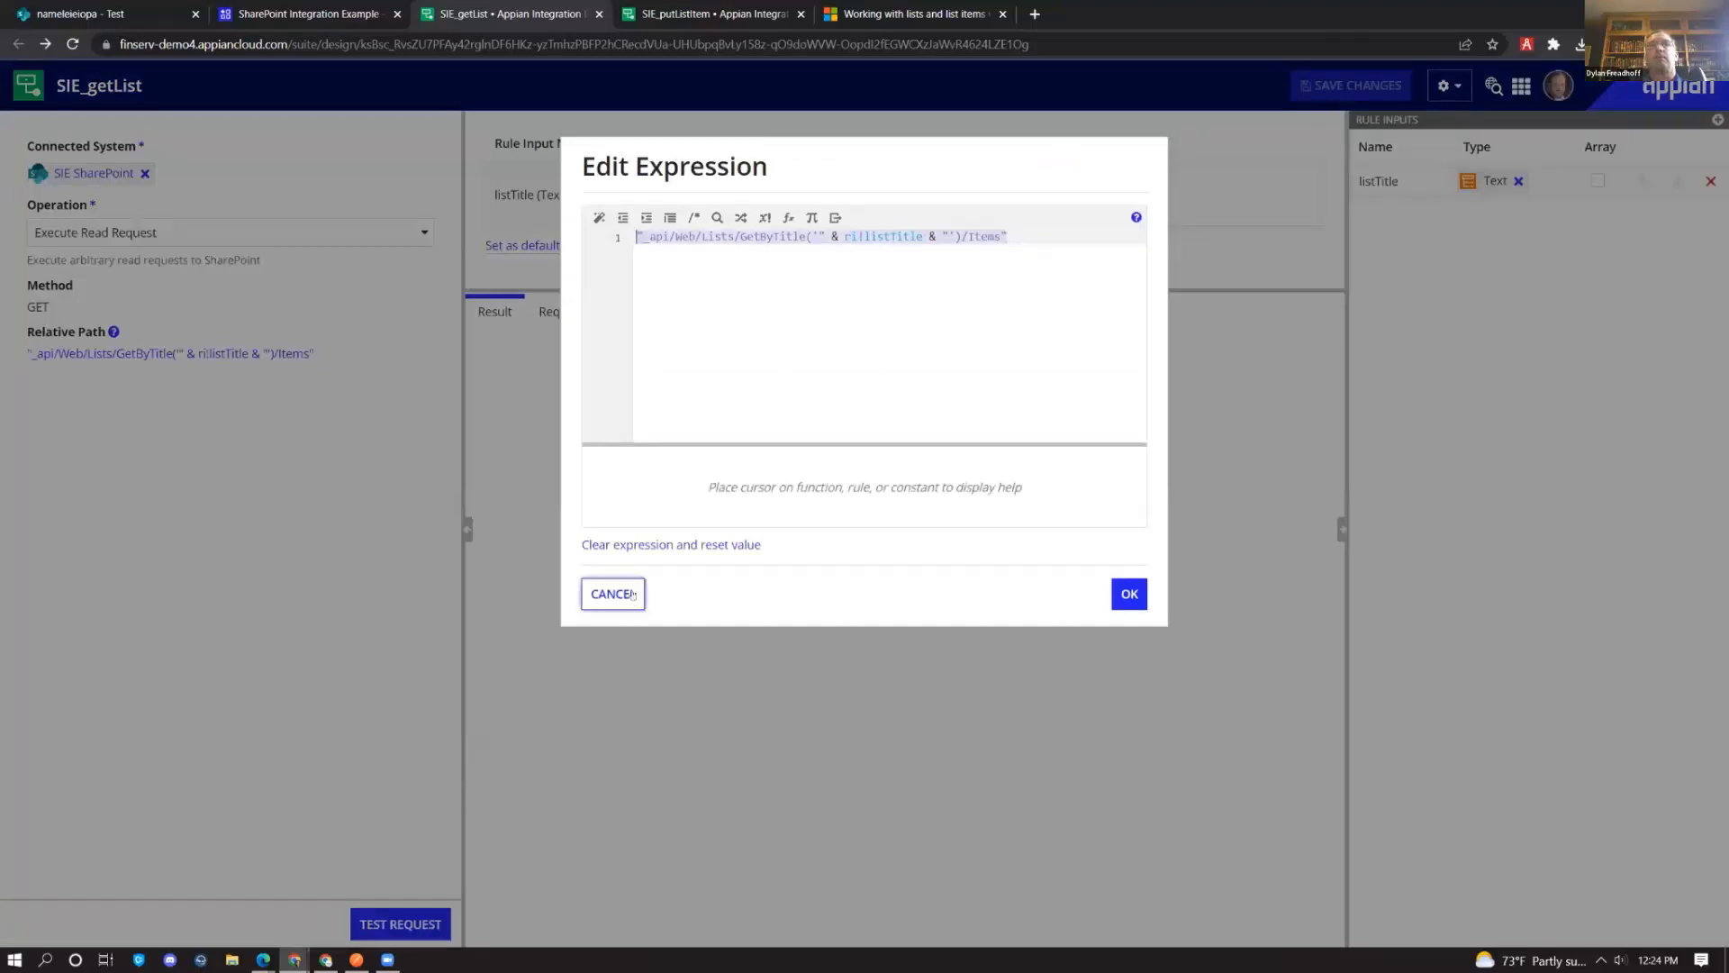
# Close the expression and test the read request, reviewing the five returned items
pyautogui.click(611, 594)
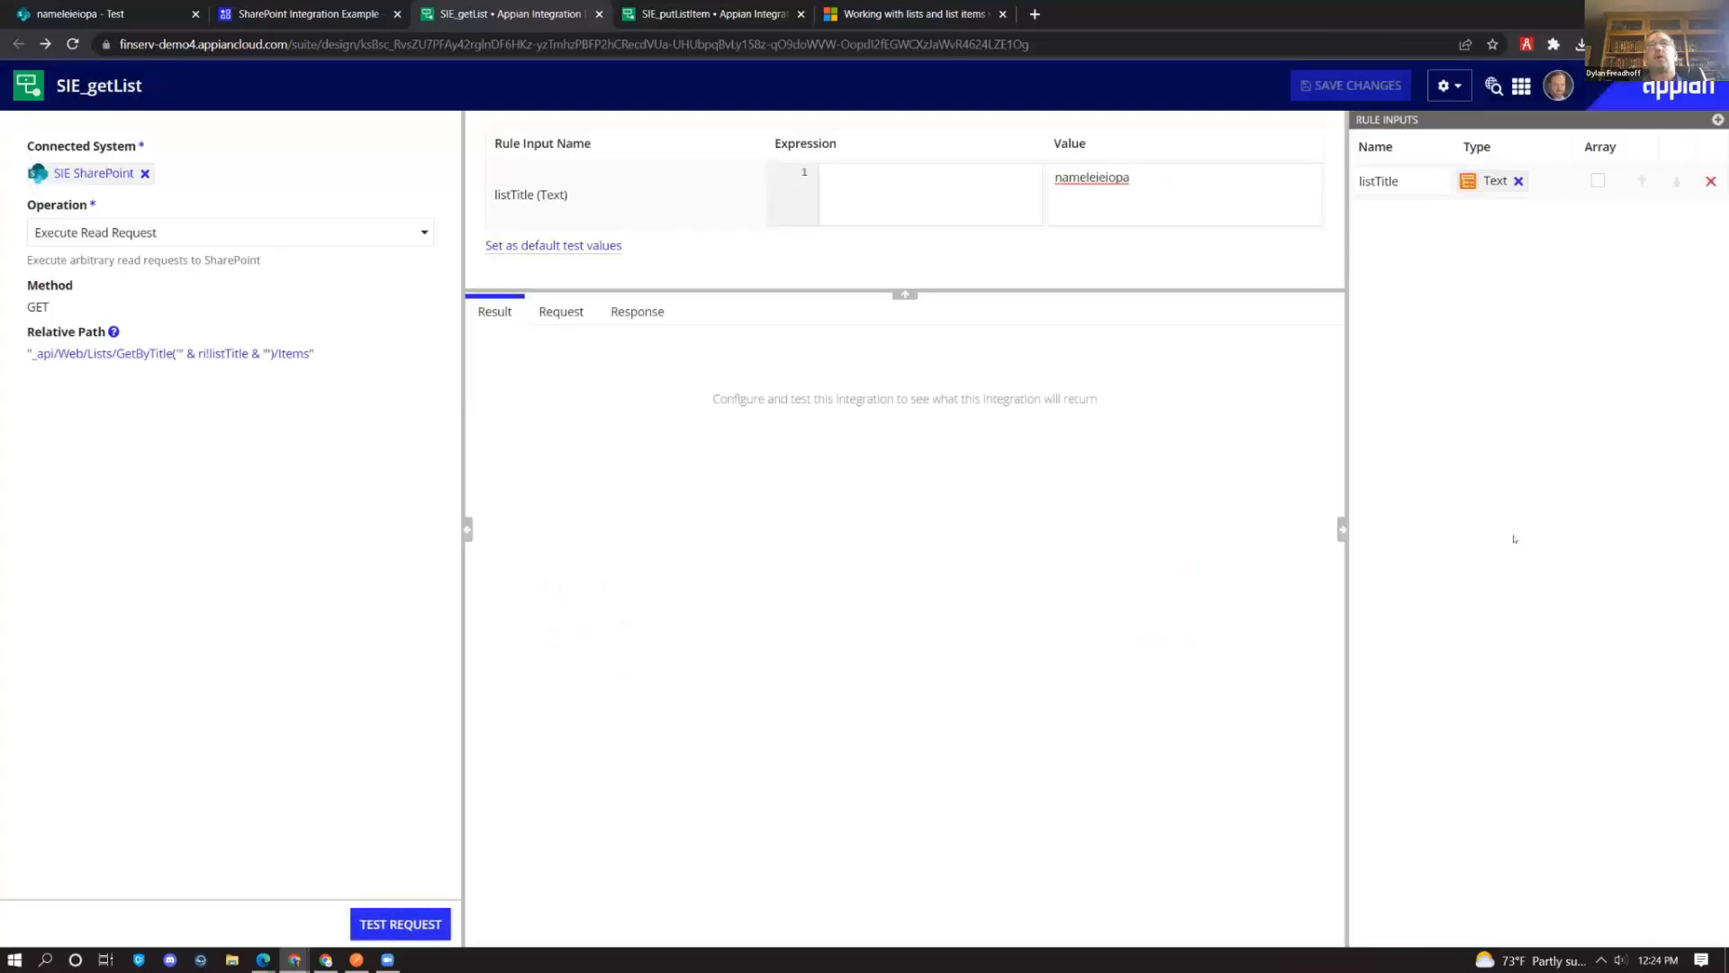
pyautogui.click(400, 923)
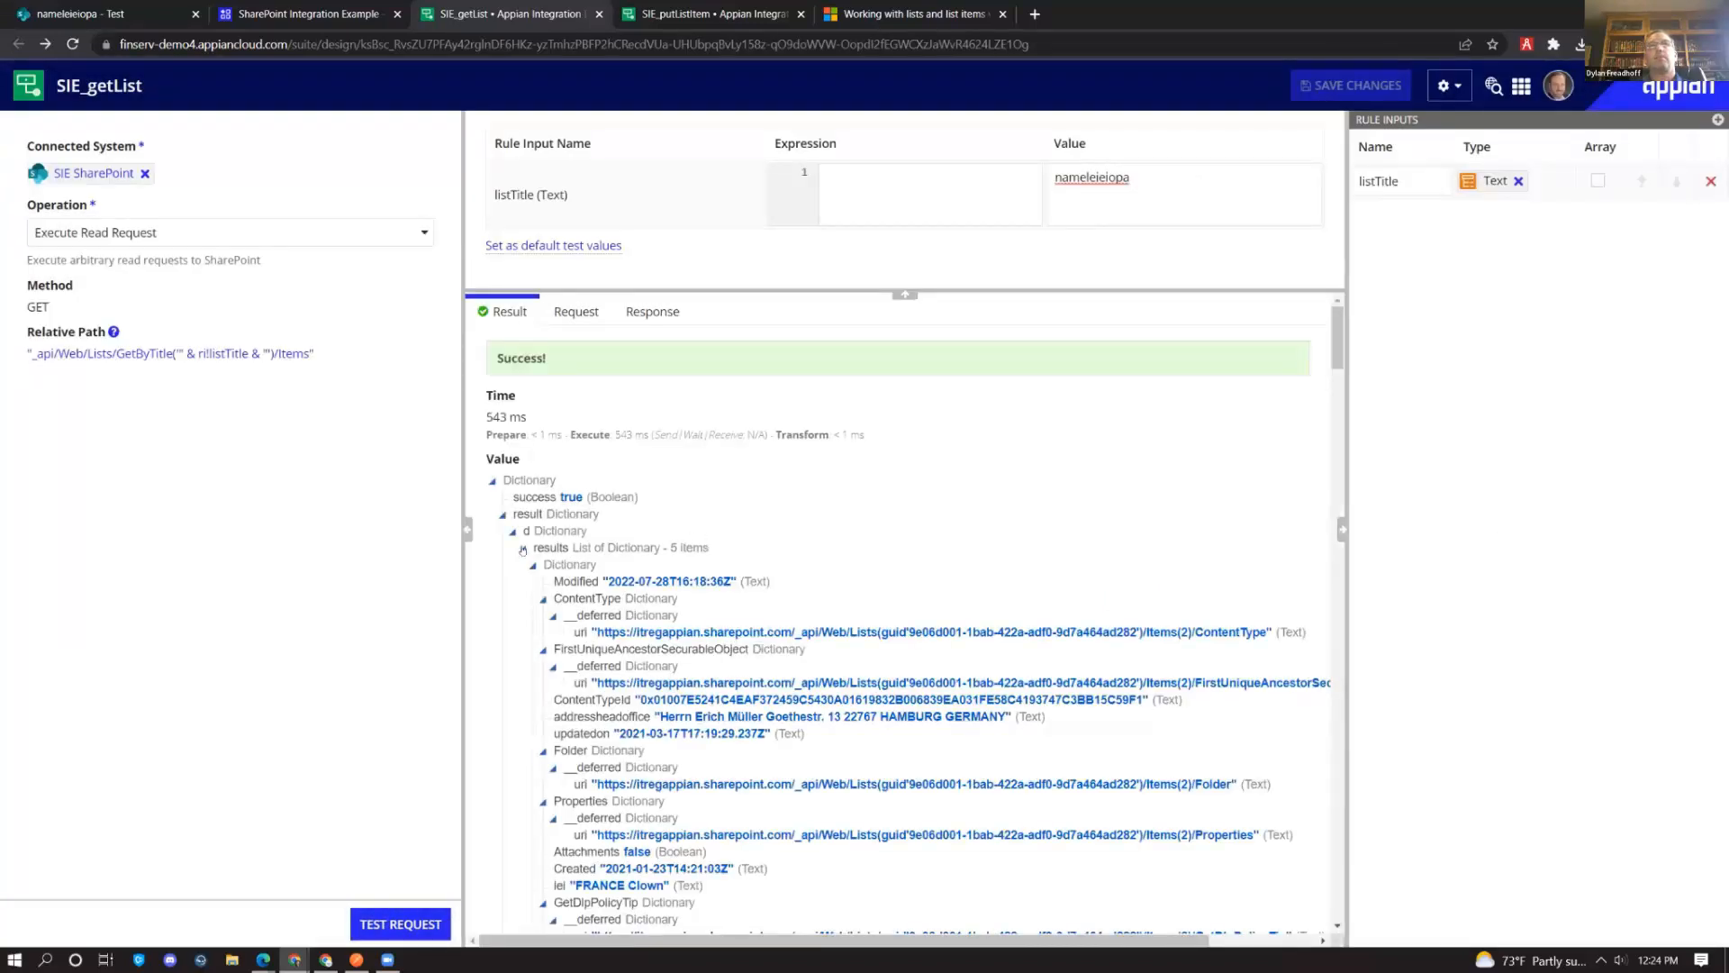
pyautogui.scroll(-3)
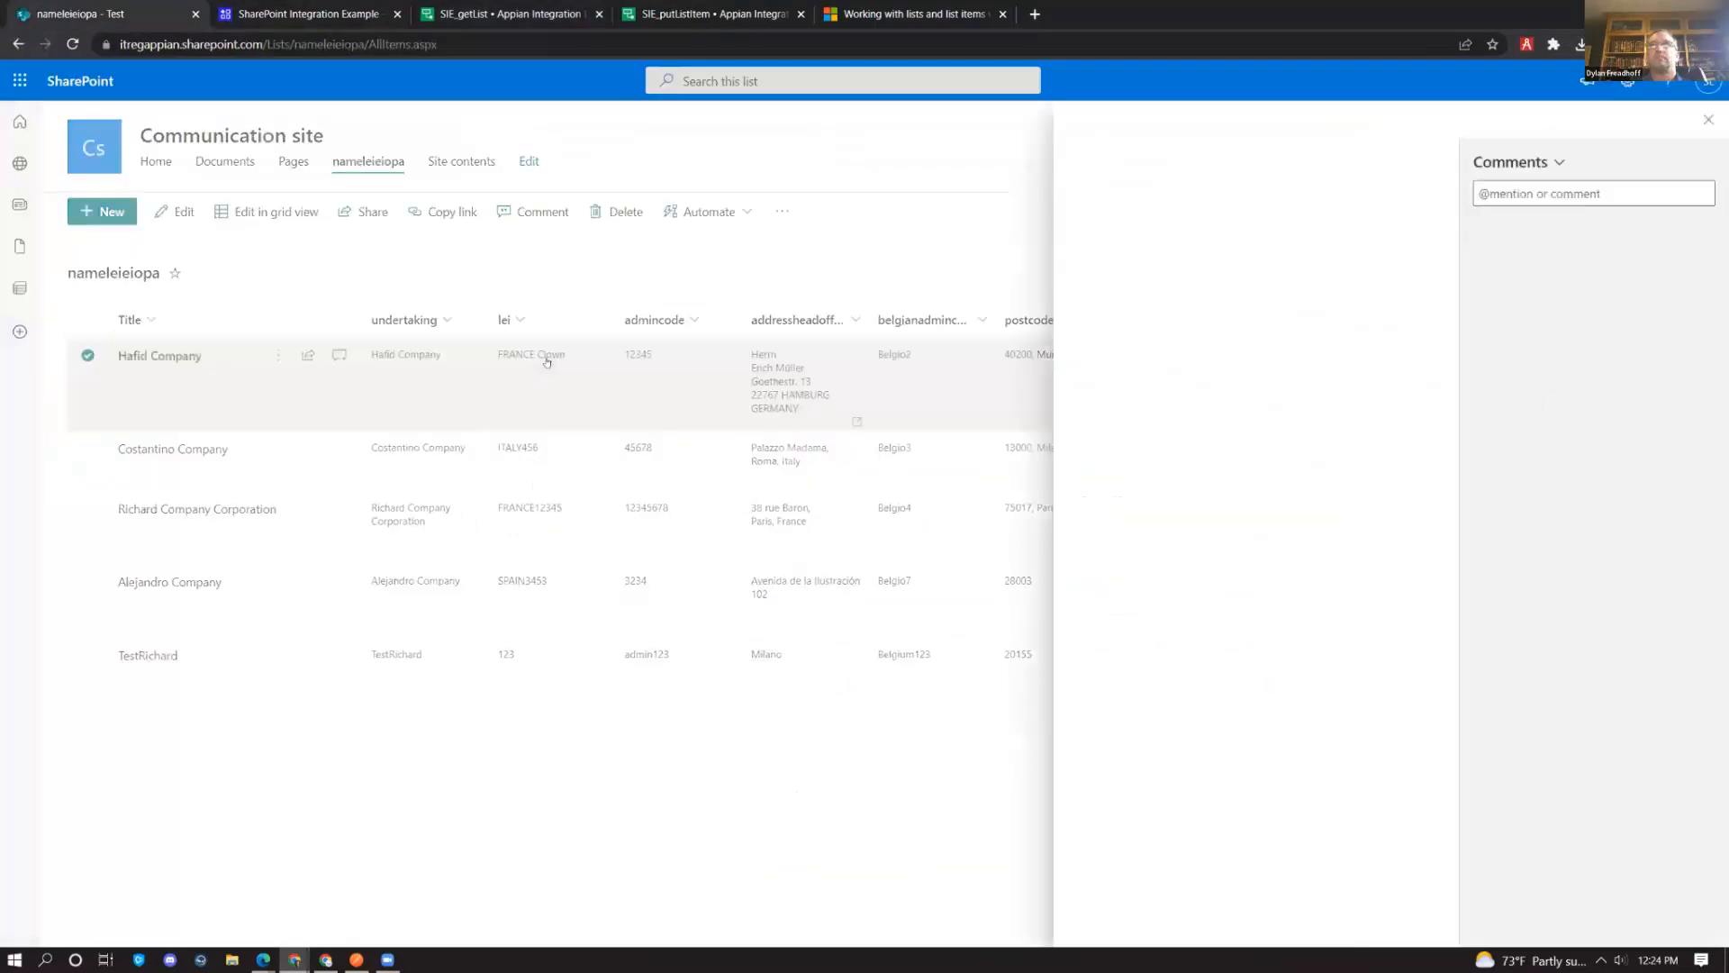
# Retype Hafid Company's lei value in SharePoint, starting 'FRANCE F', then return to SIE_getList
pyautogui.click(159, 356)
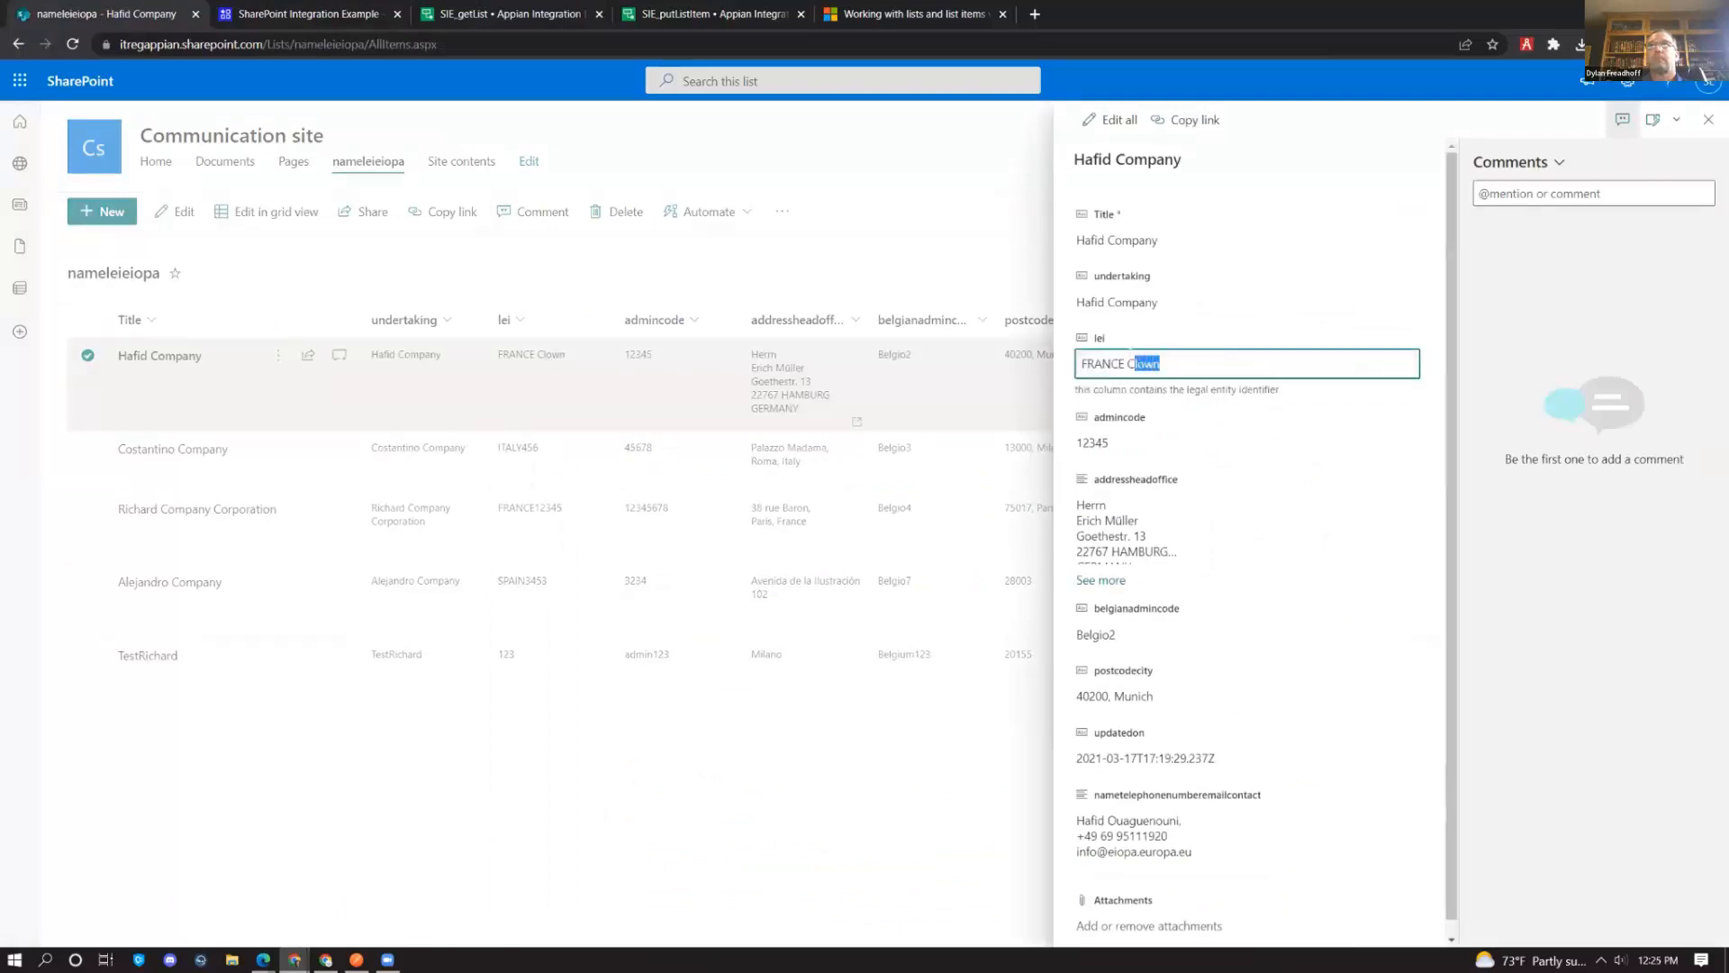
pyautogui.write('FRANCE F')
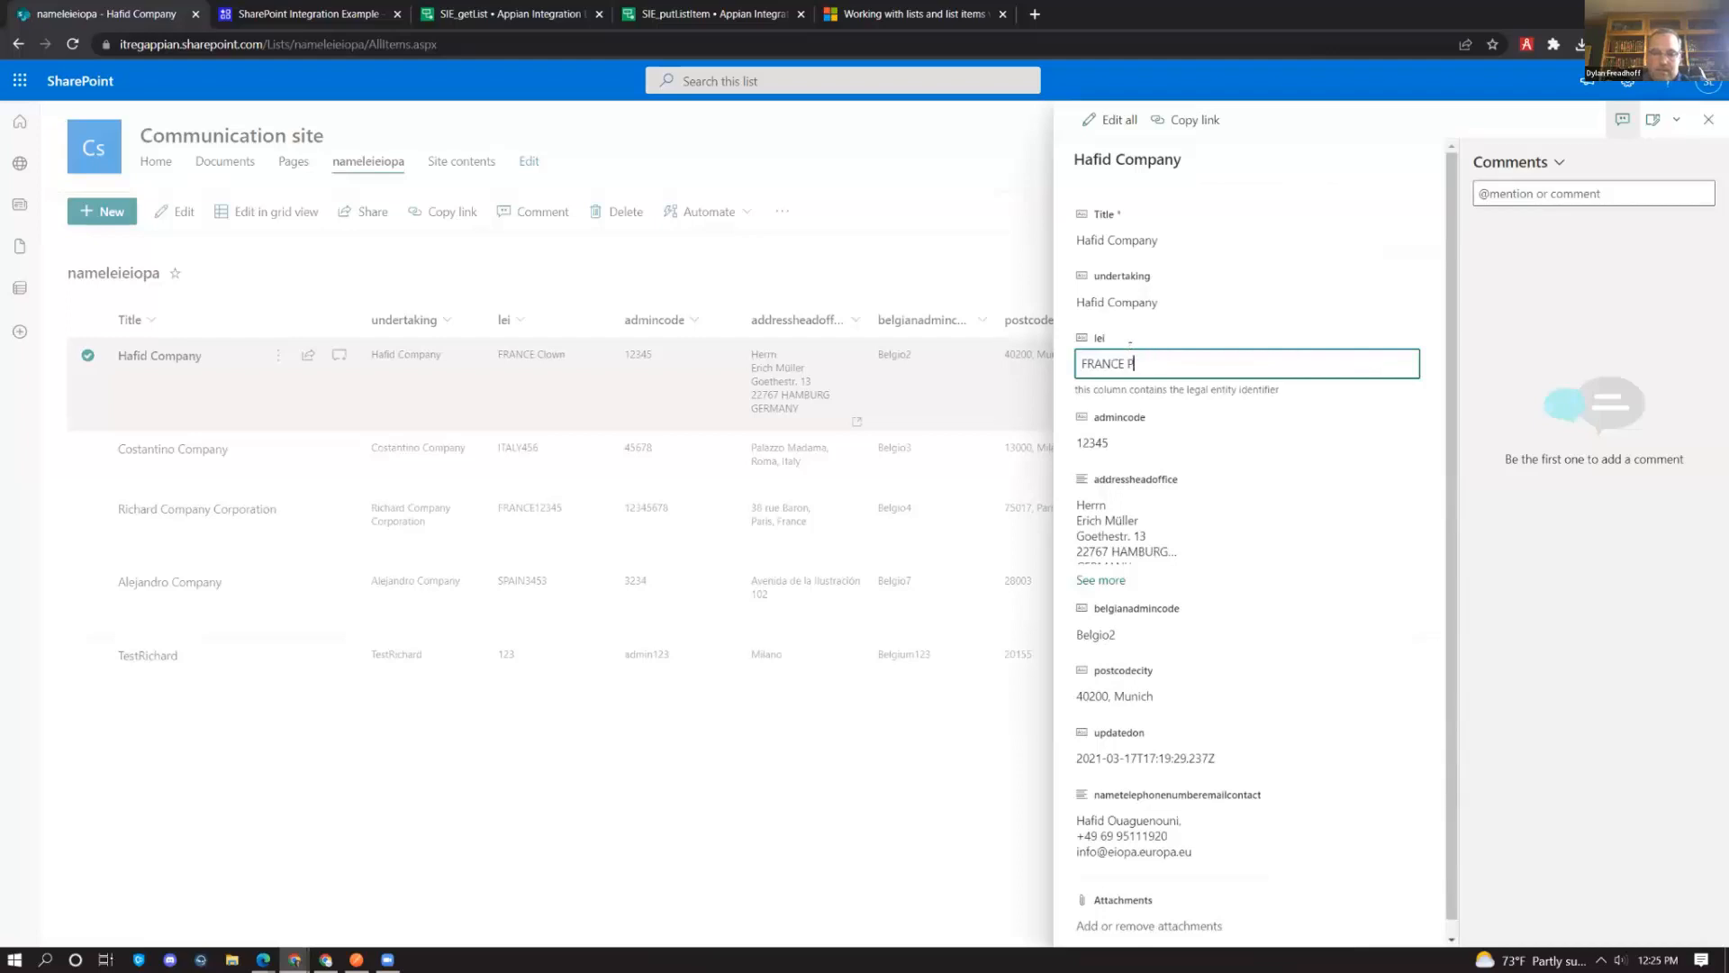
pyautogui.click(525, 13)
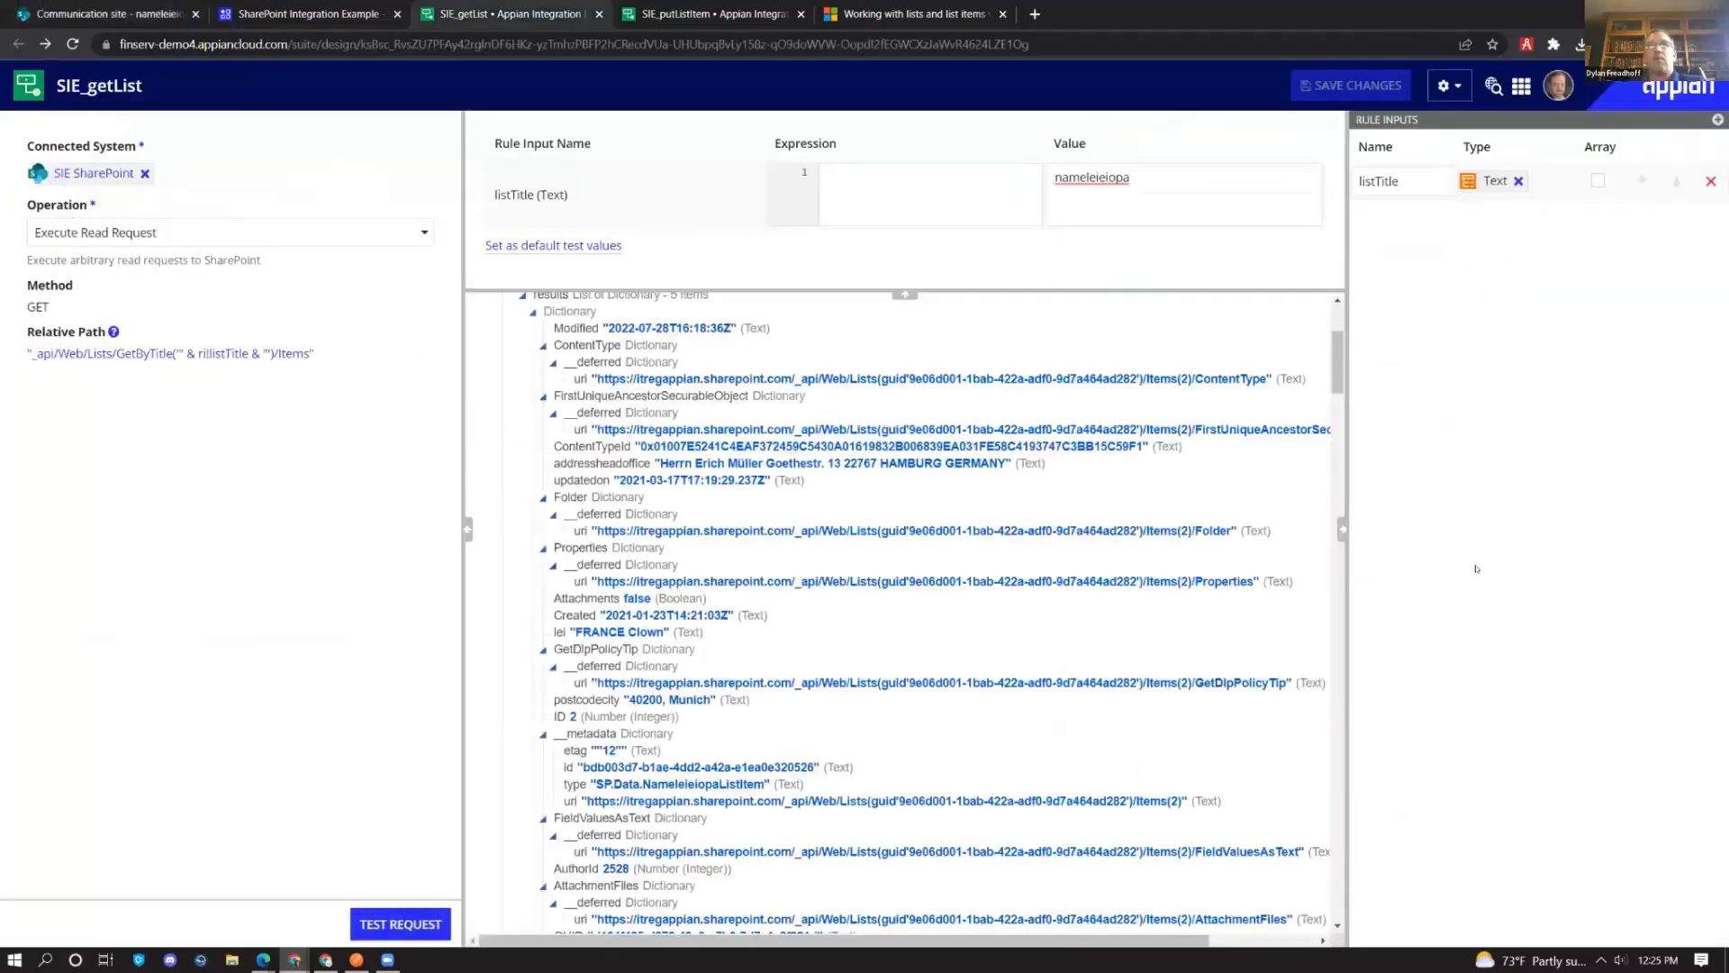
# Rerun the read test to see lei FRANCE Pigeon, then open SIE_putListItem
pyautogui.click(400, 924)
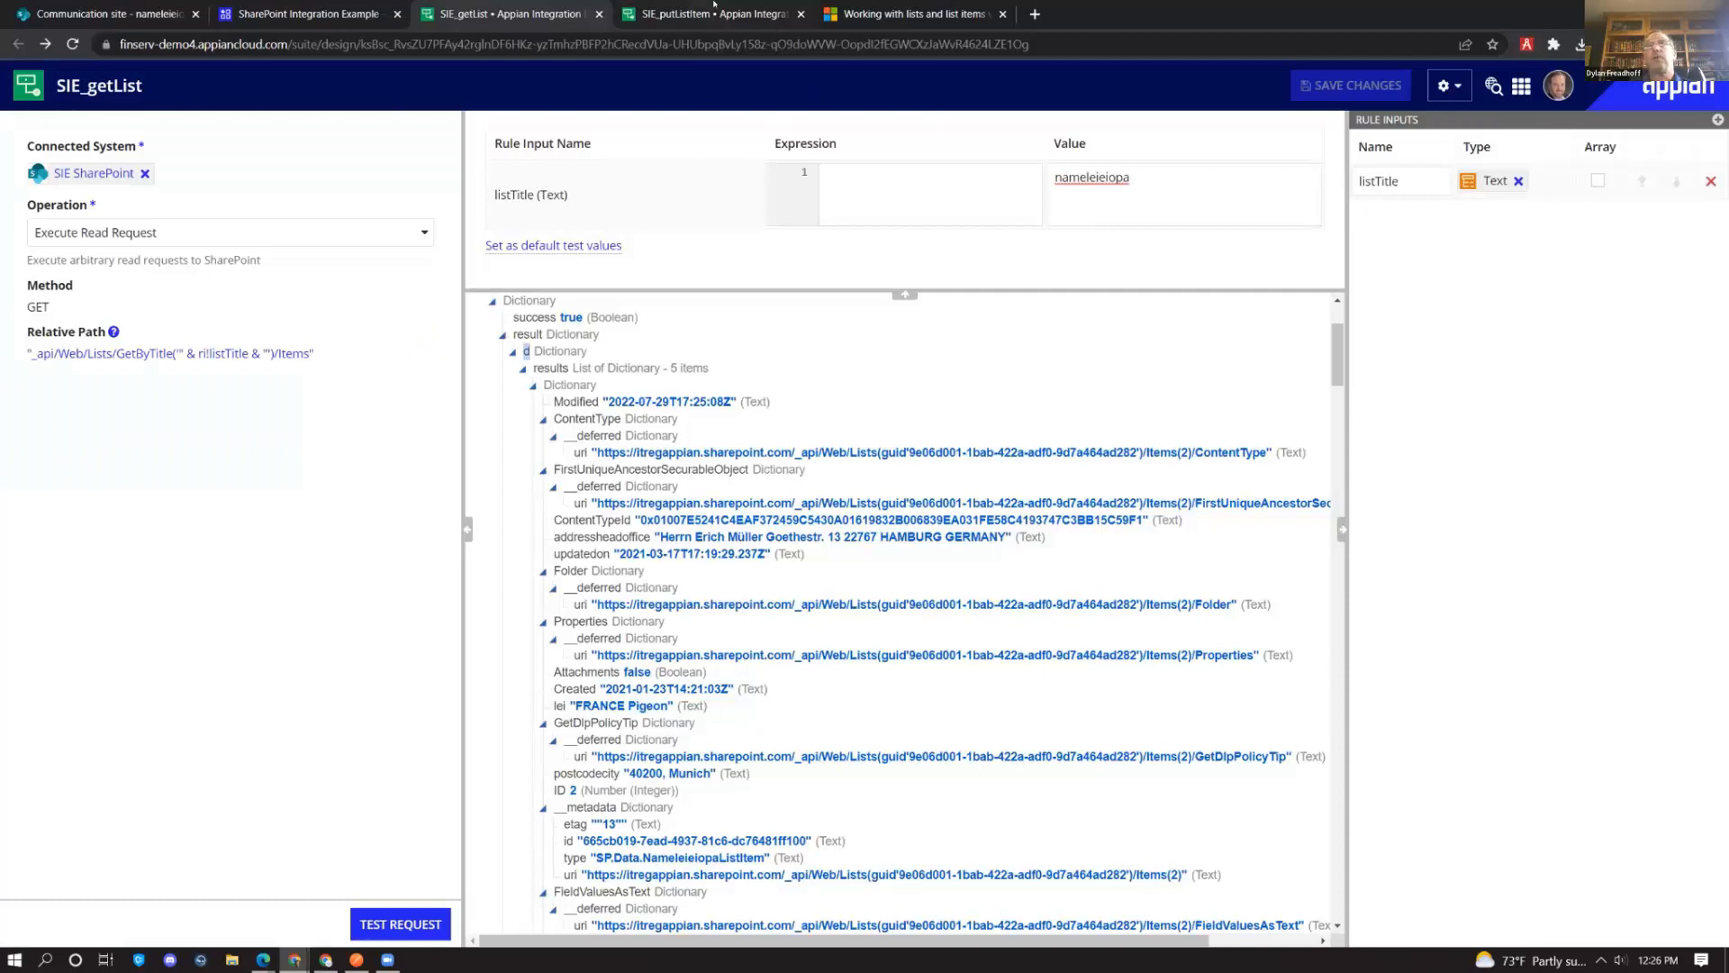
pyautogui.click(720, 15)
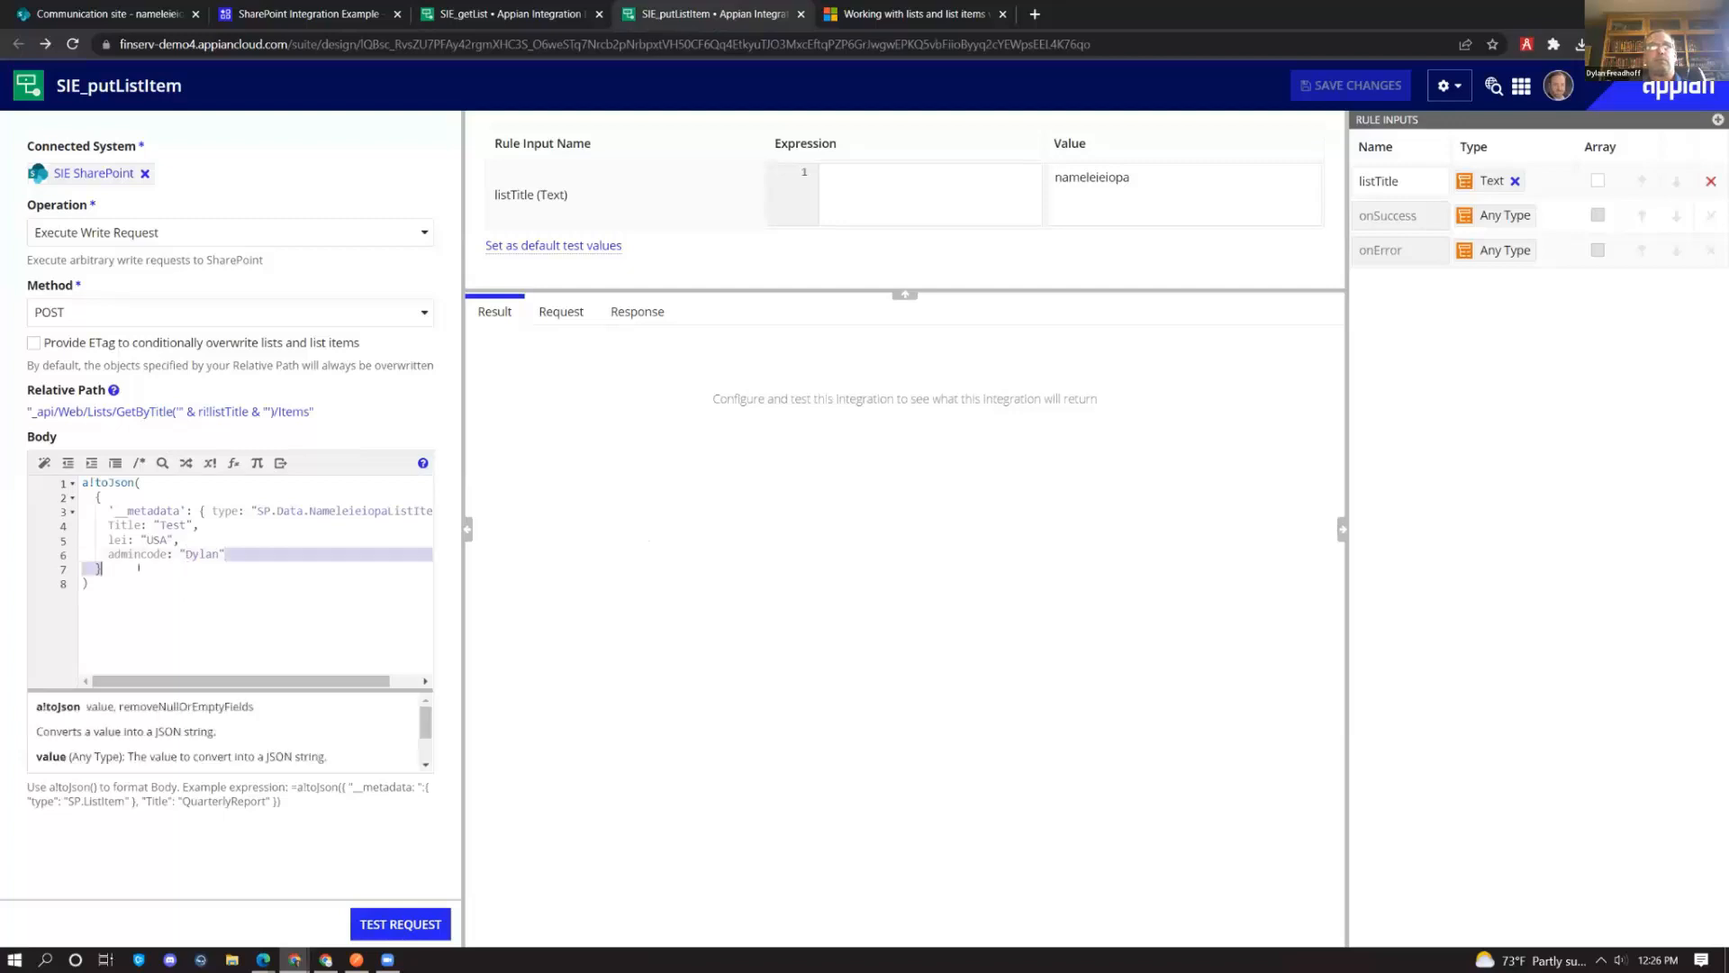
# Change the body's admincode from Dylan to Pigeon, run the POST test, and check SharePoint
pyautogui.moveTo(99, 496); pyautogui.dragTo(226, 568)
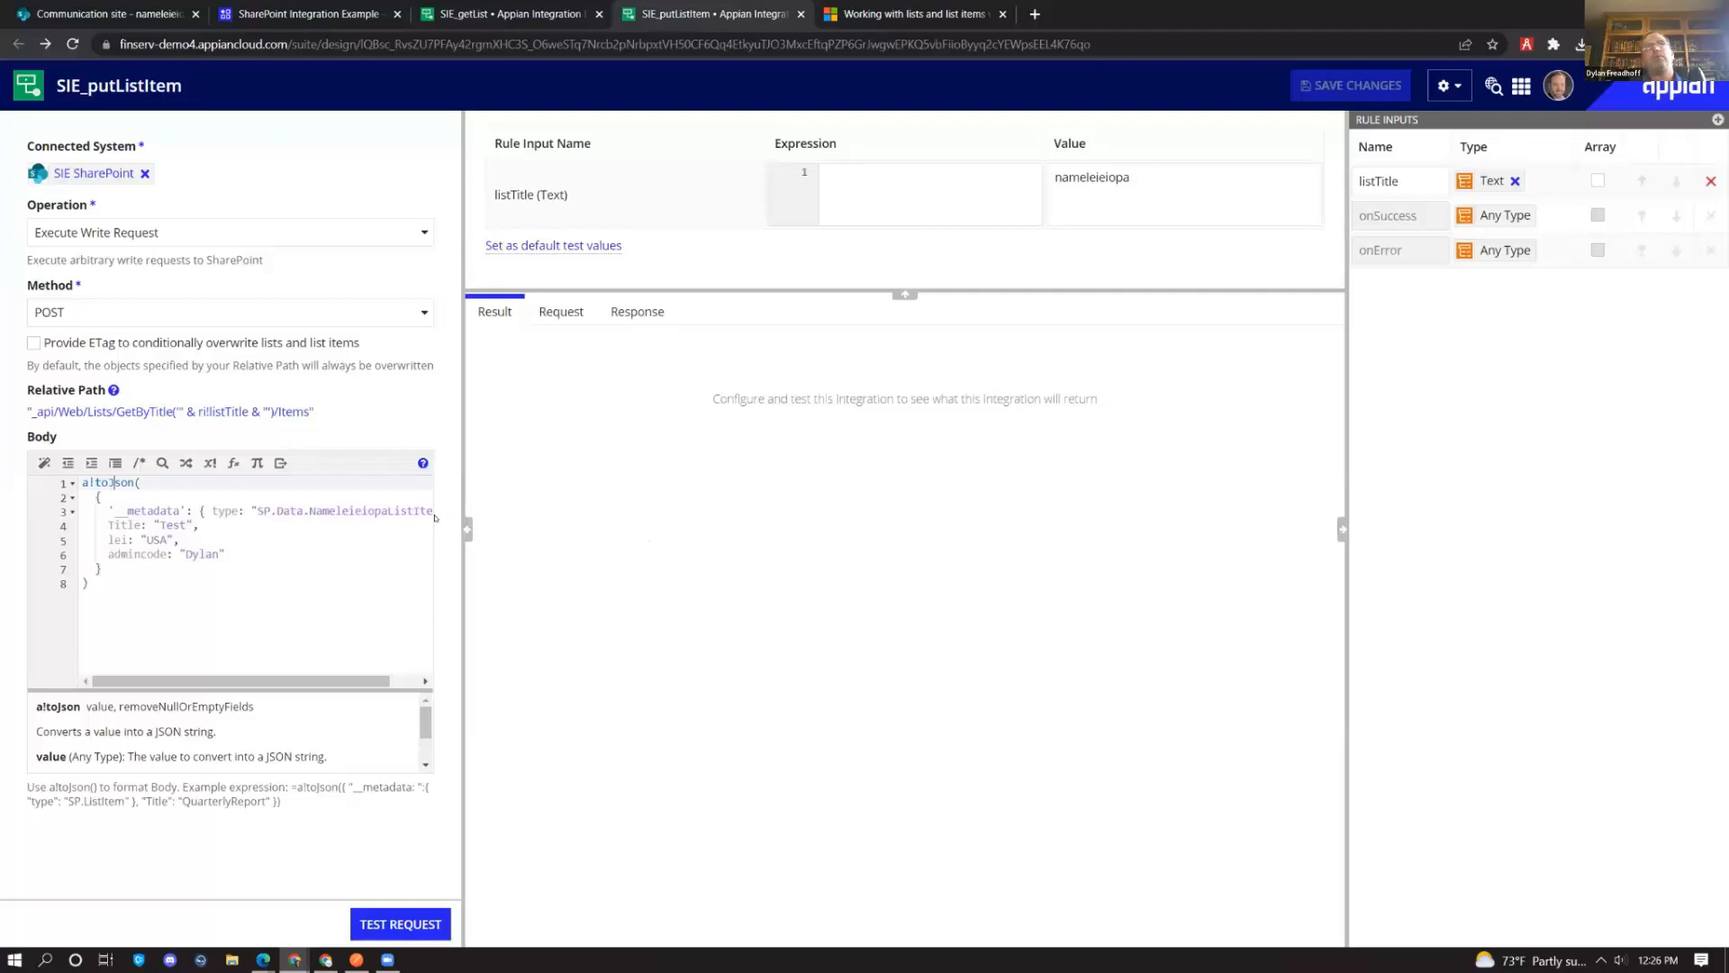
pyautogui.doubleClick(201, 554)
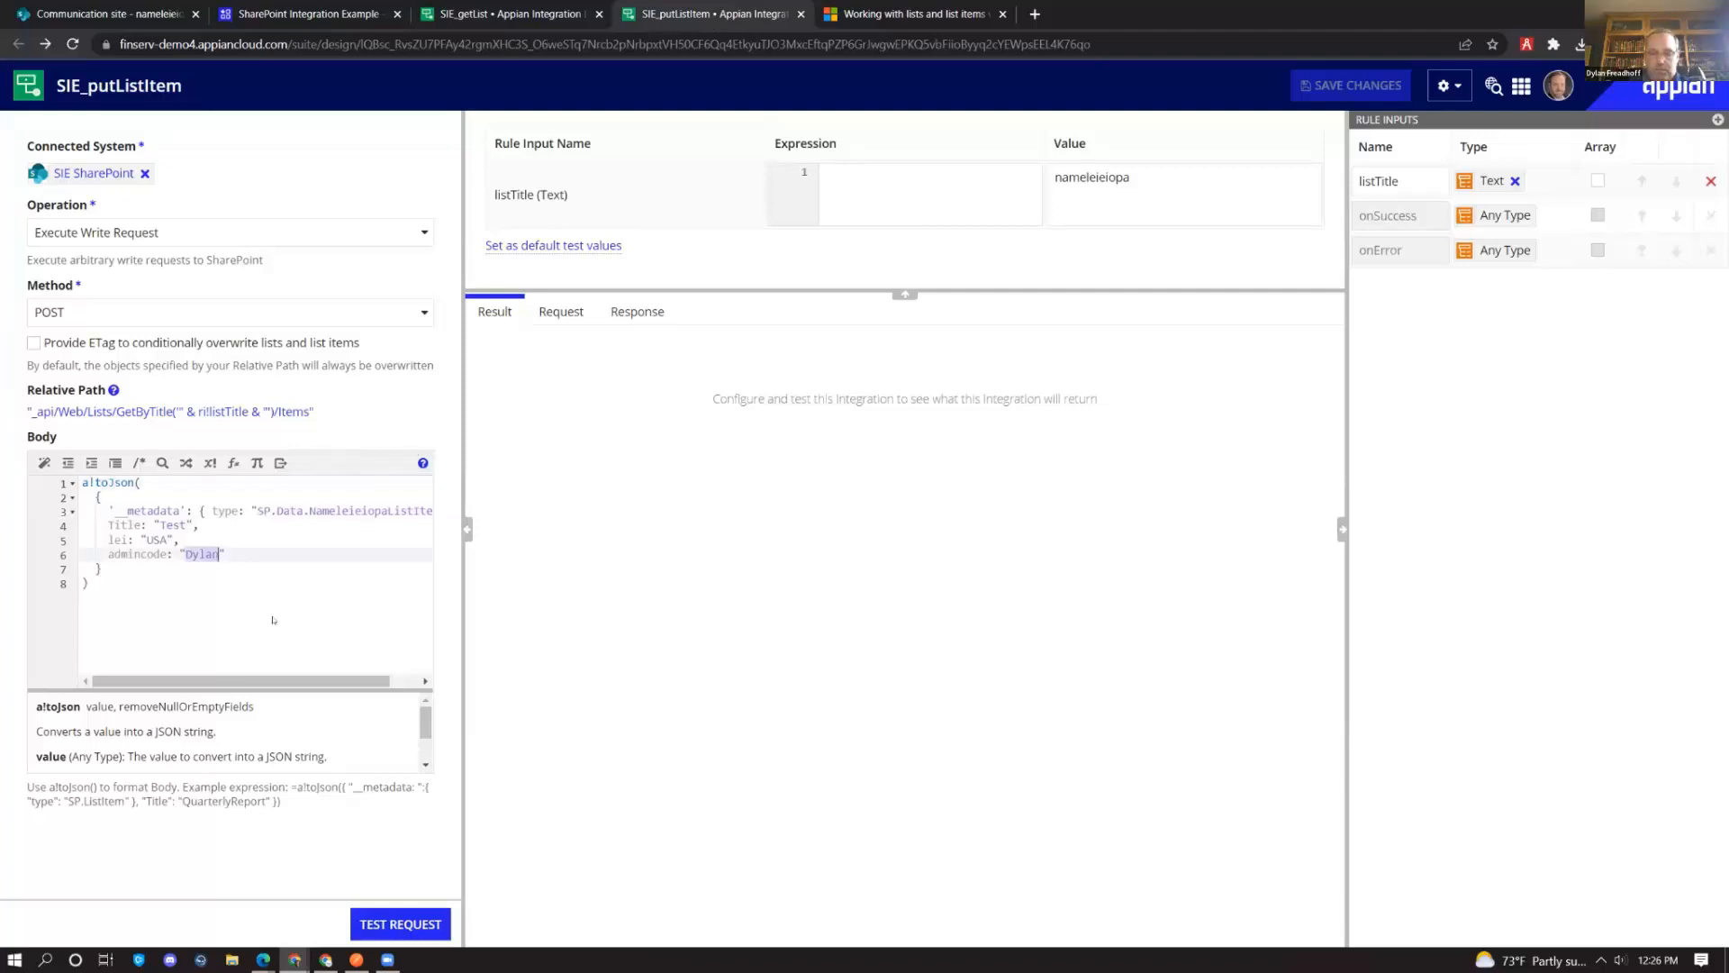
pyautogui.write('Pigeon')
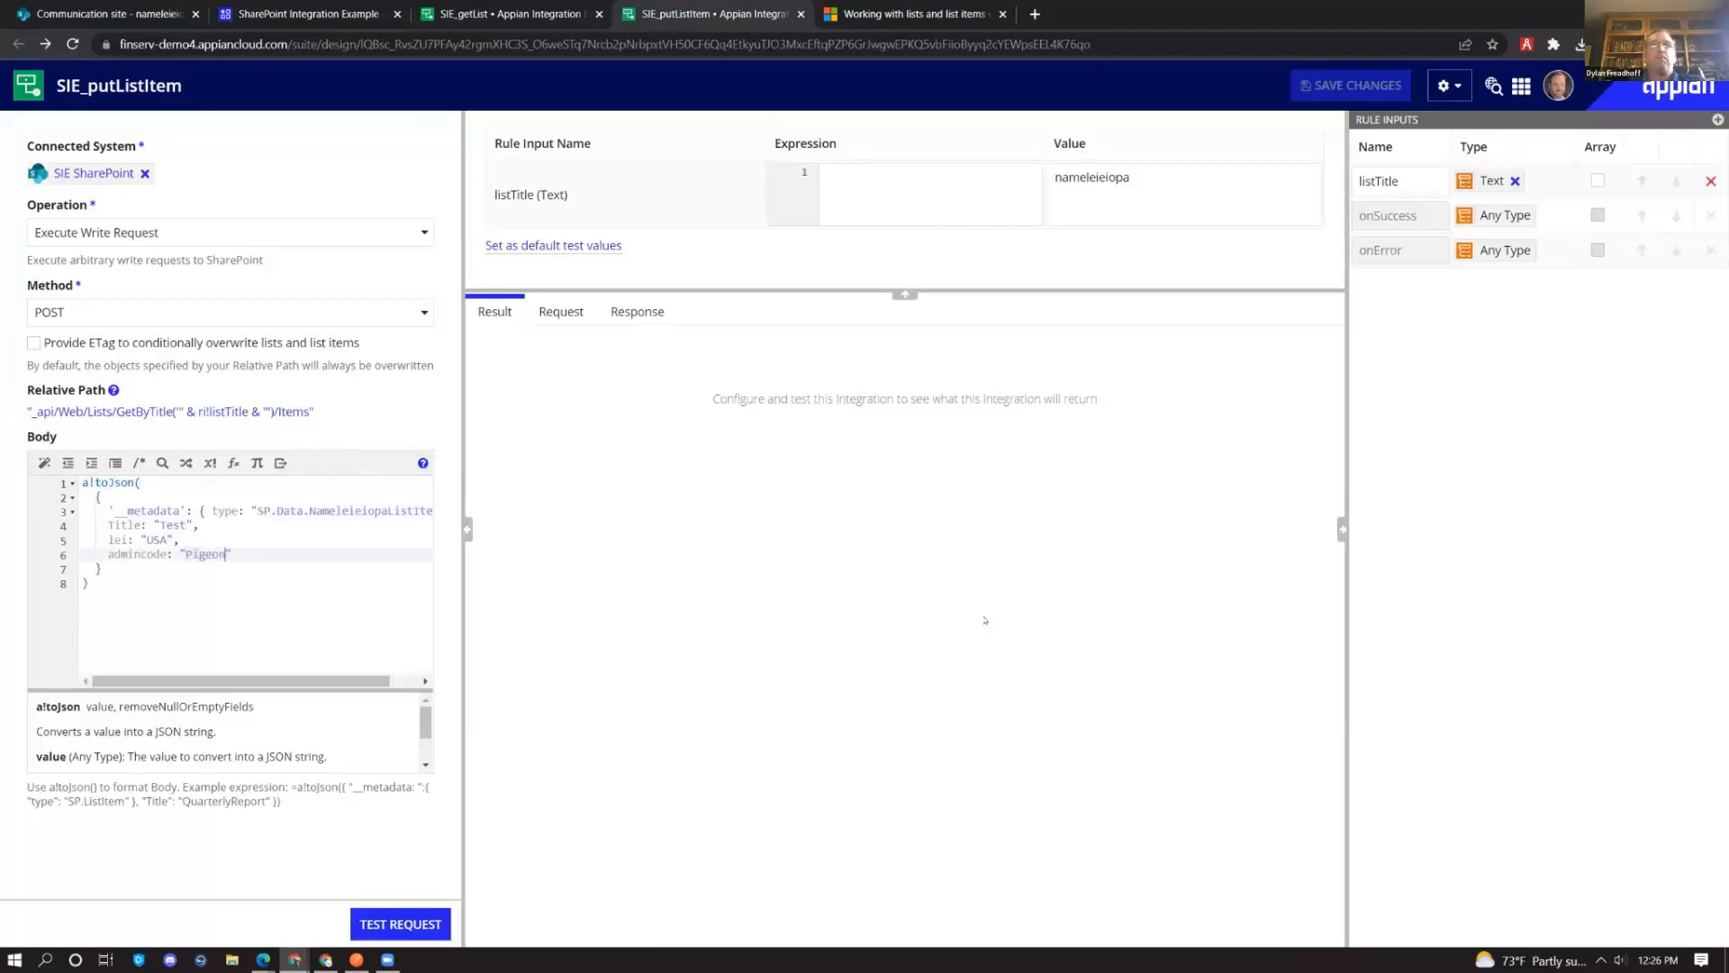
pyautogui.click(400, 923)
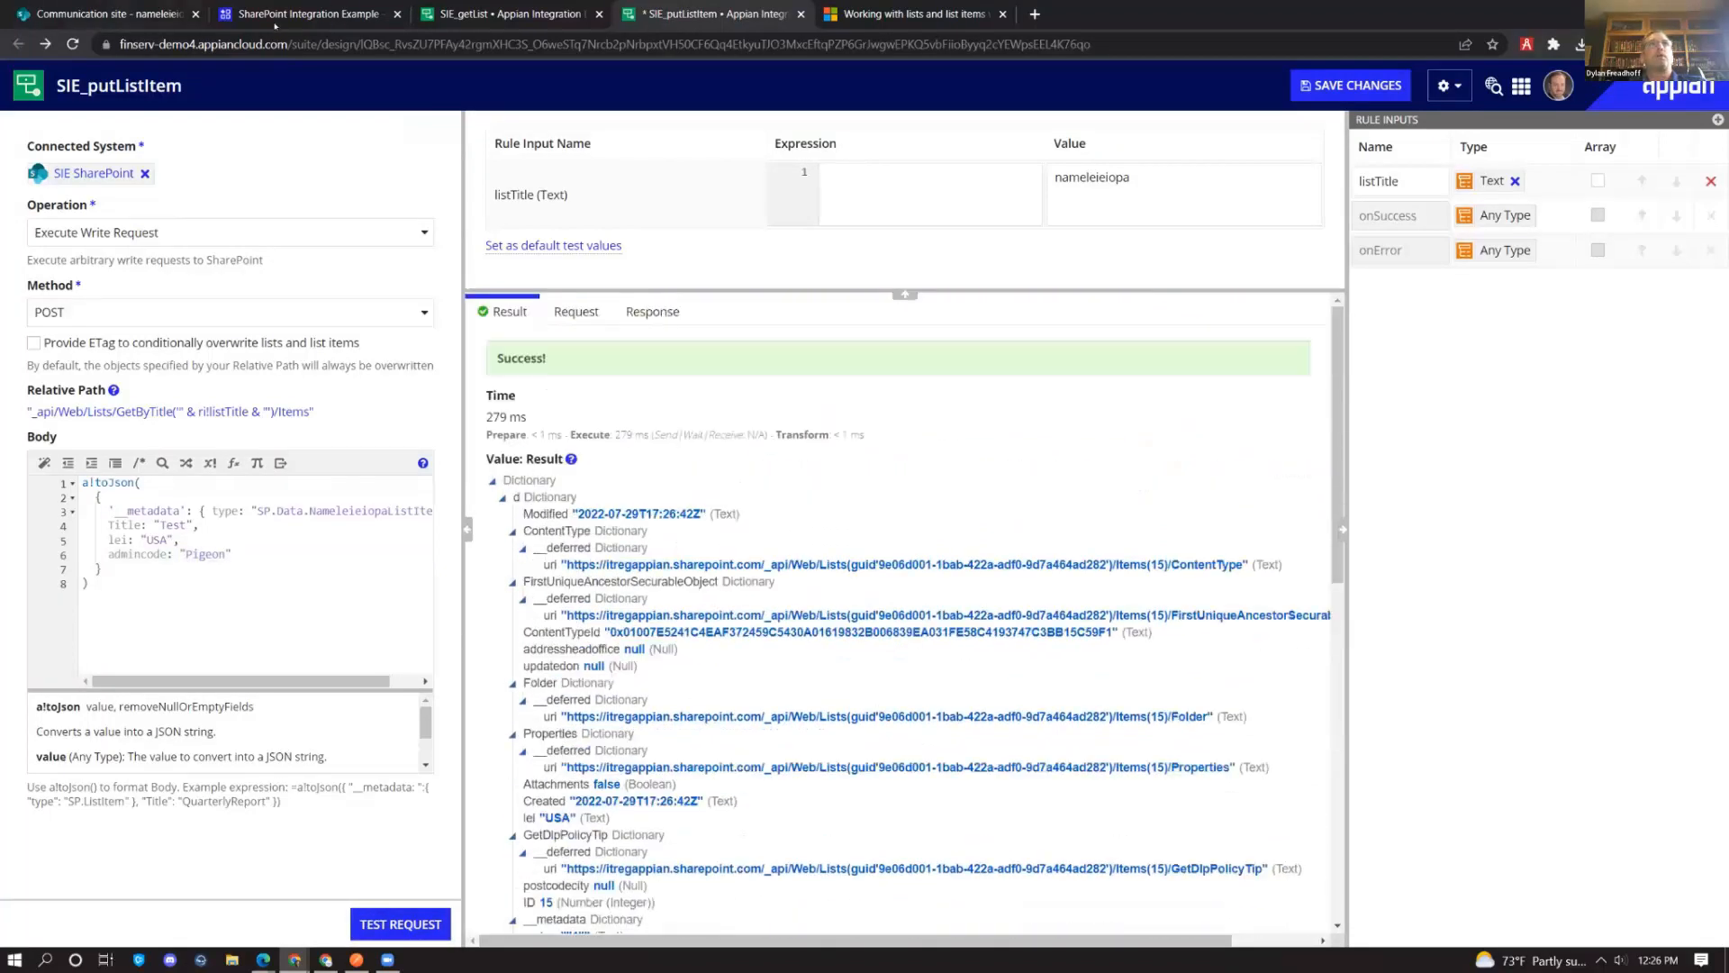
pyautogui.click(117, 15)
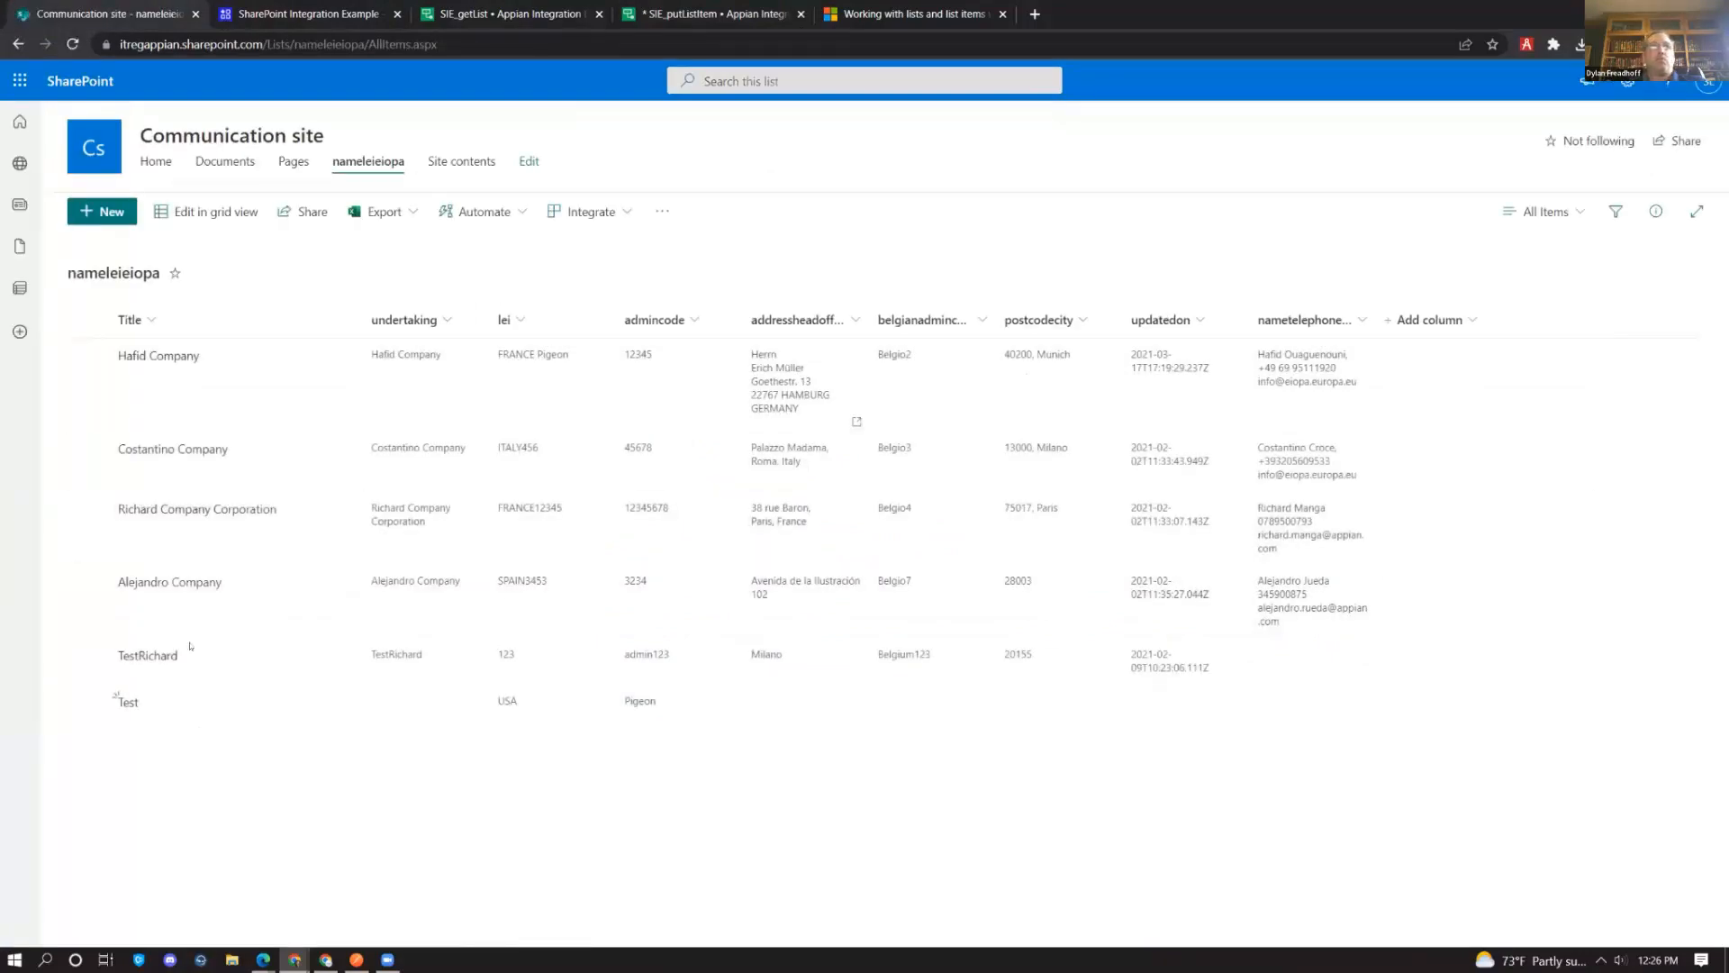
pyautogui.moveTo(626, 711)
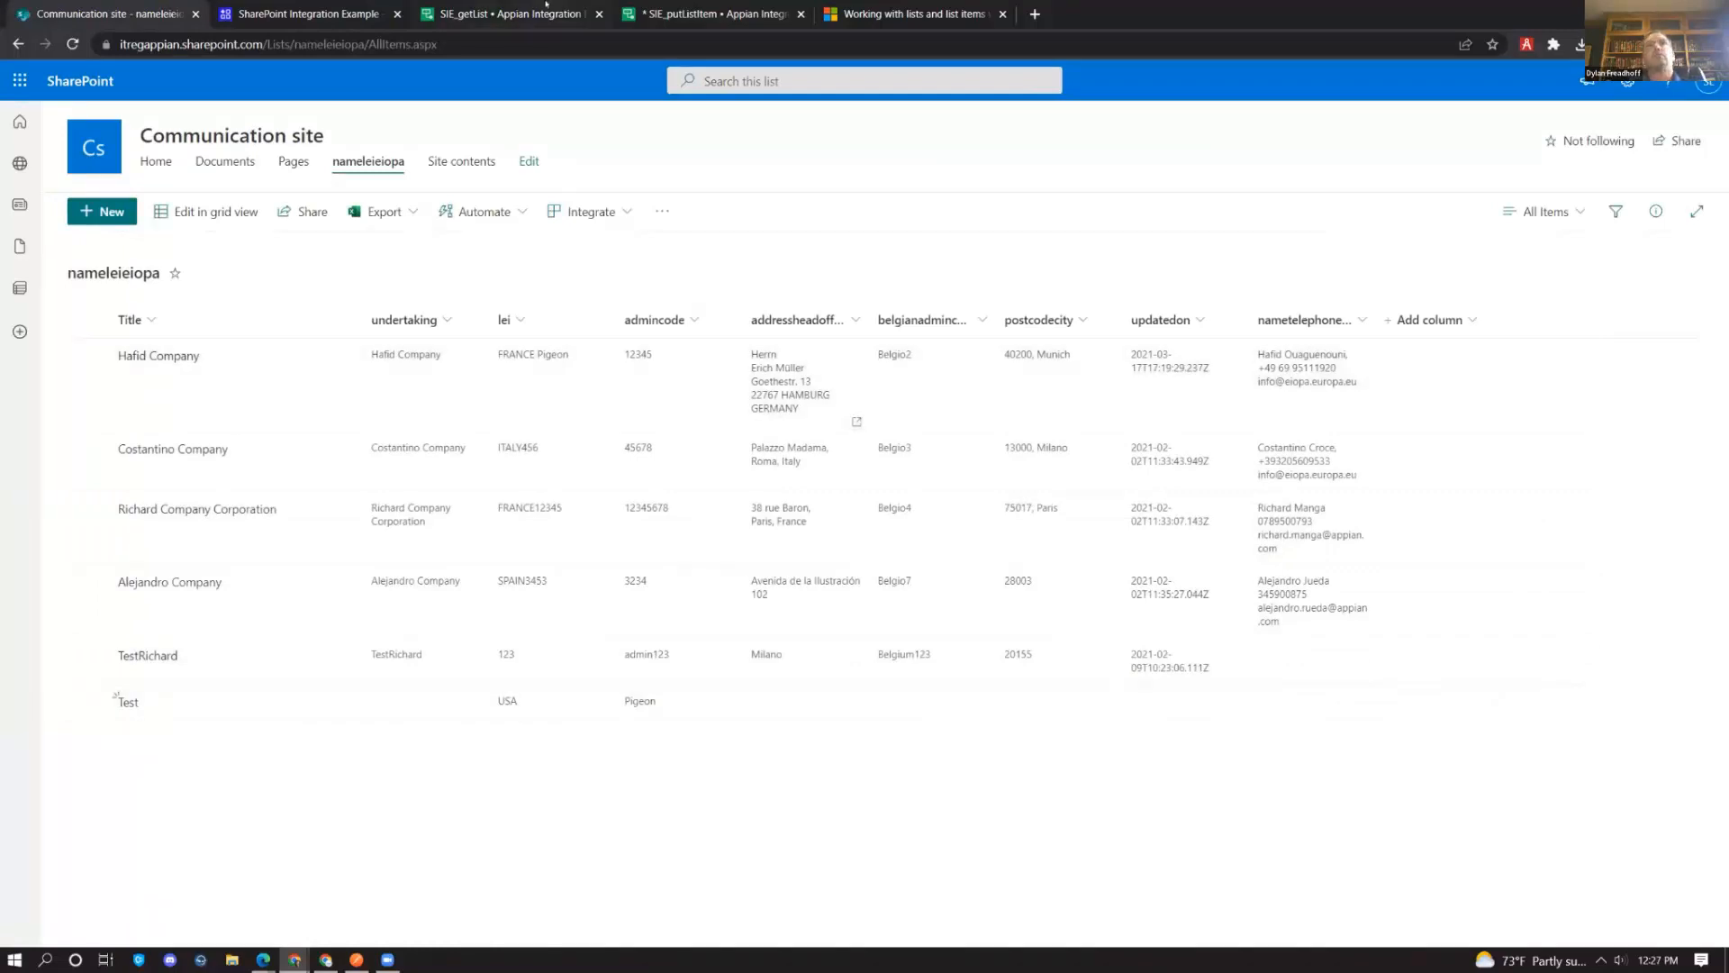
# Return to SIE_getList, then open the Microsoft Docs article on SharePoint lists via REST
pyautogui.click(508, 13)
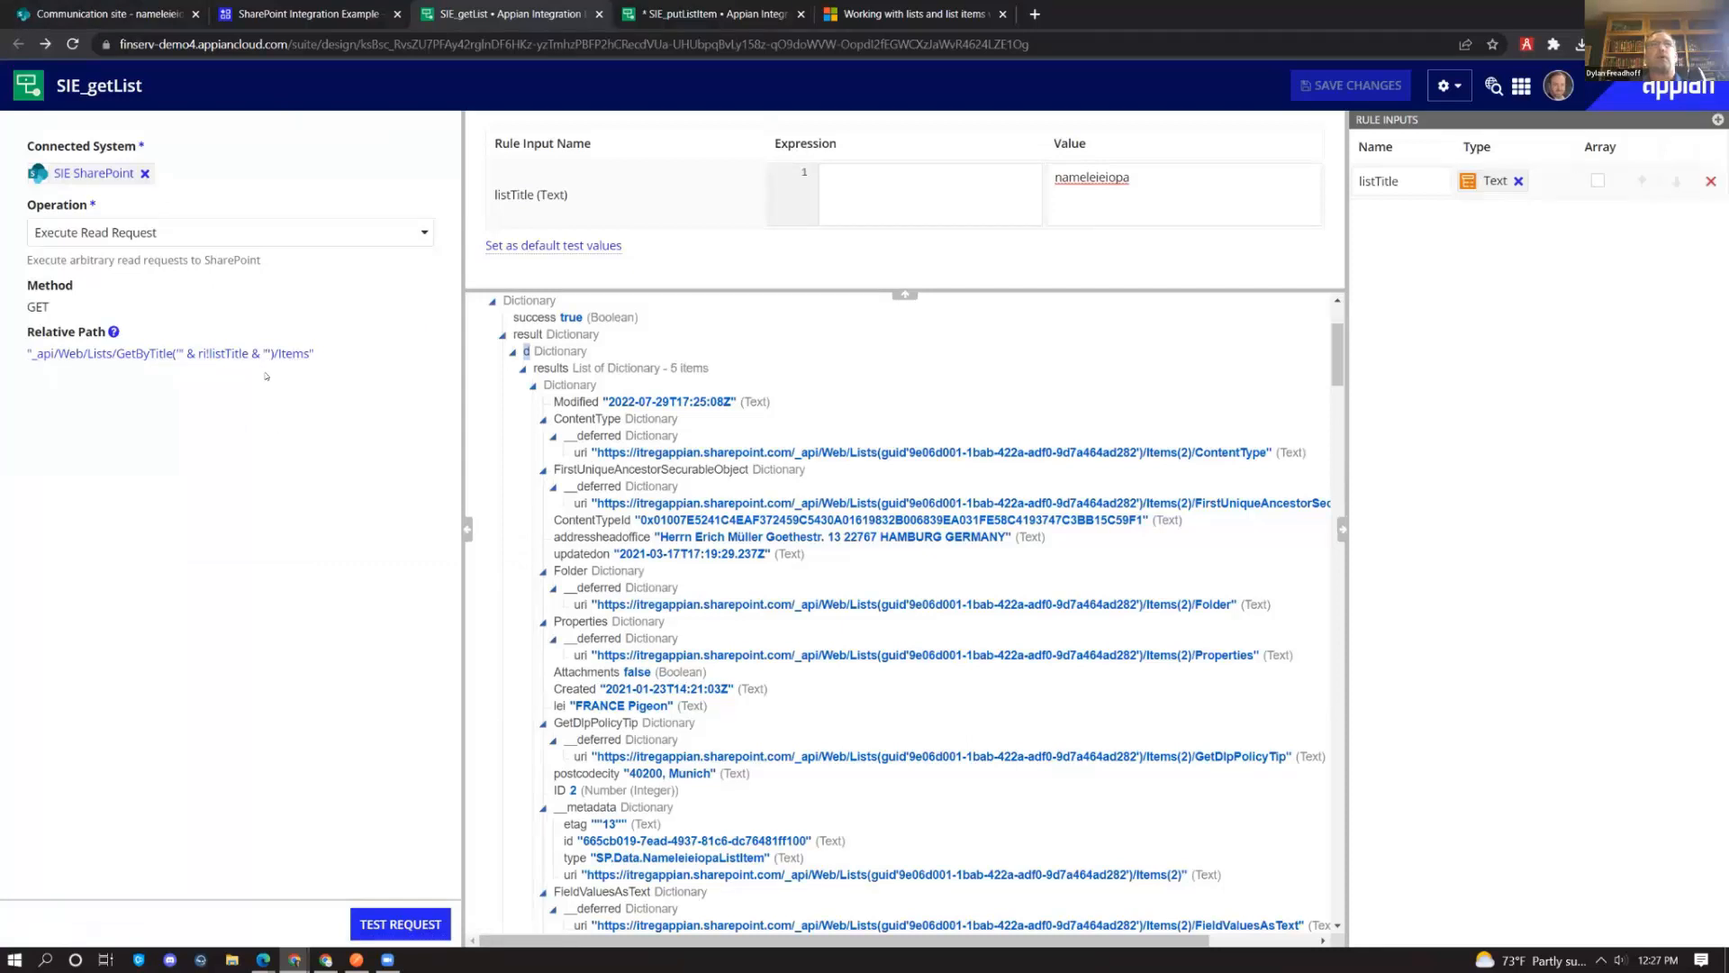
pyautogui.click(915, 14)
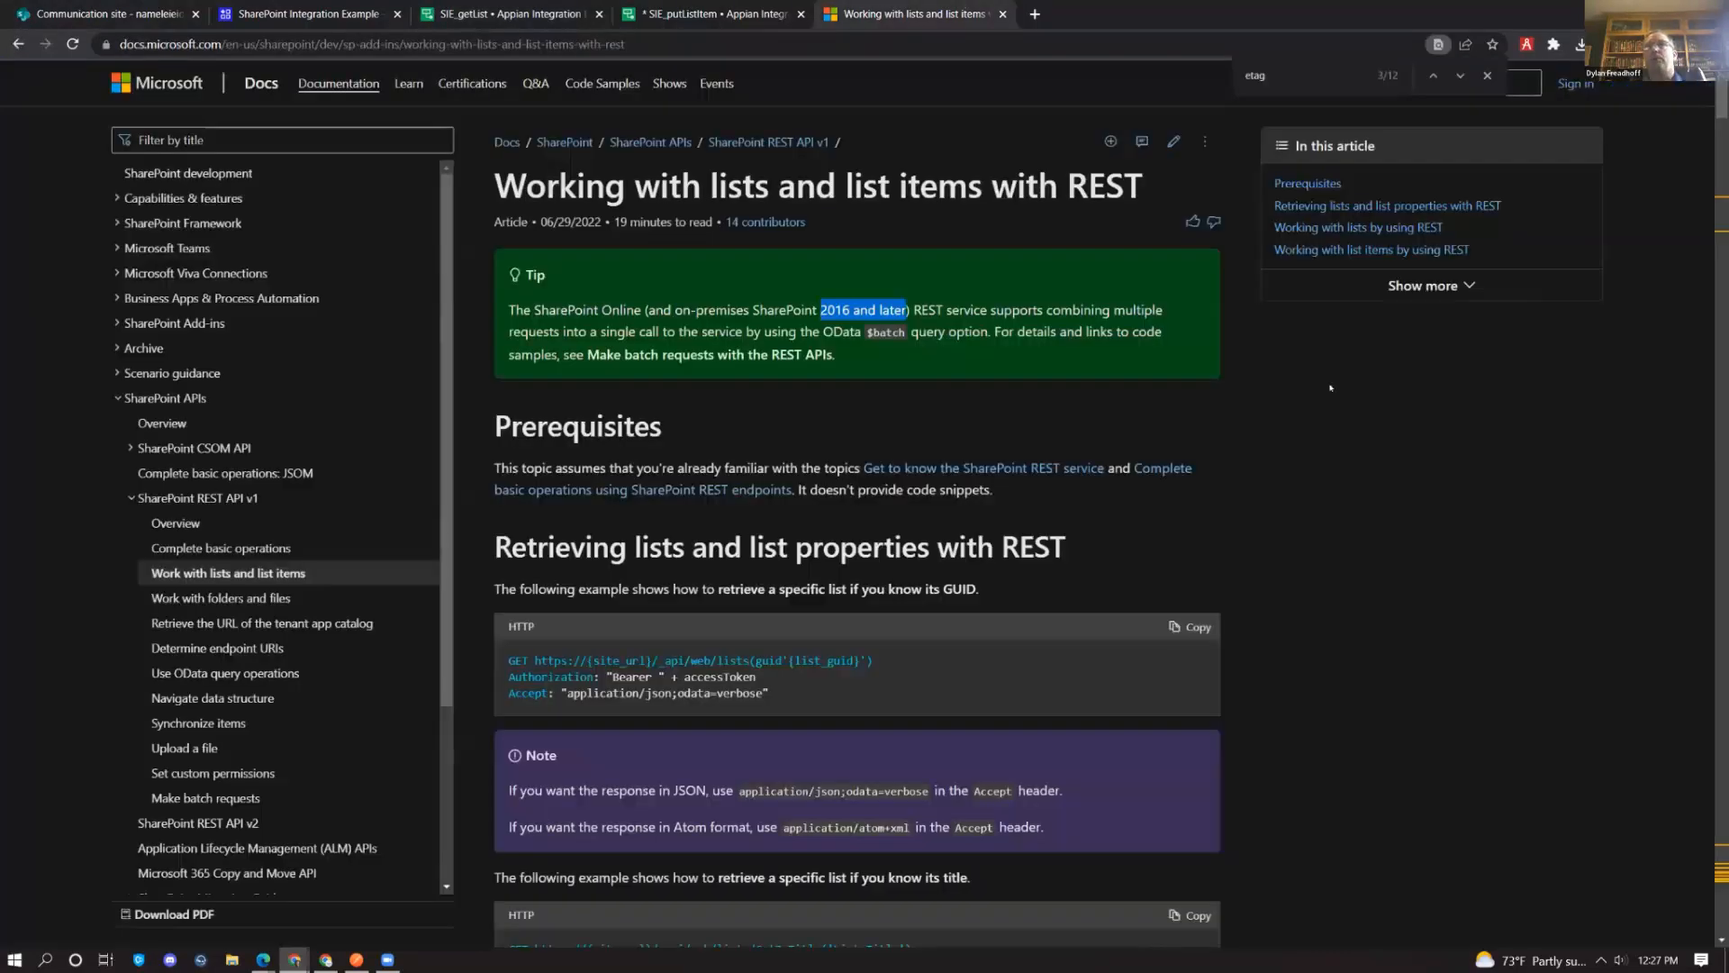
pyautogui.moveTo(1169, 670)
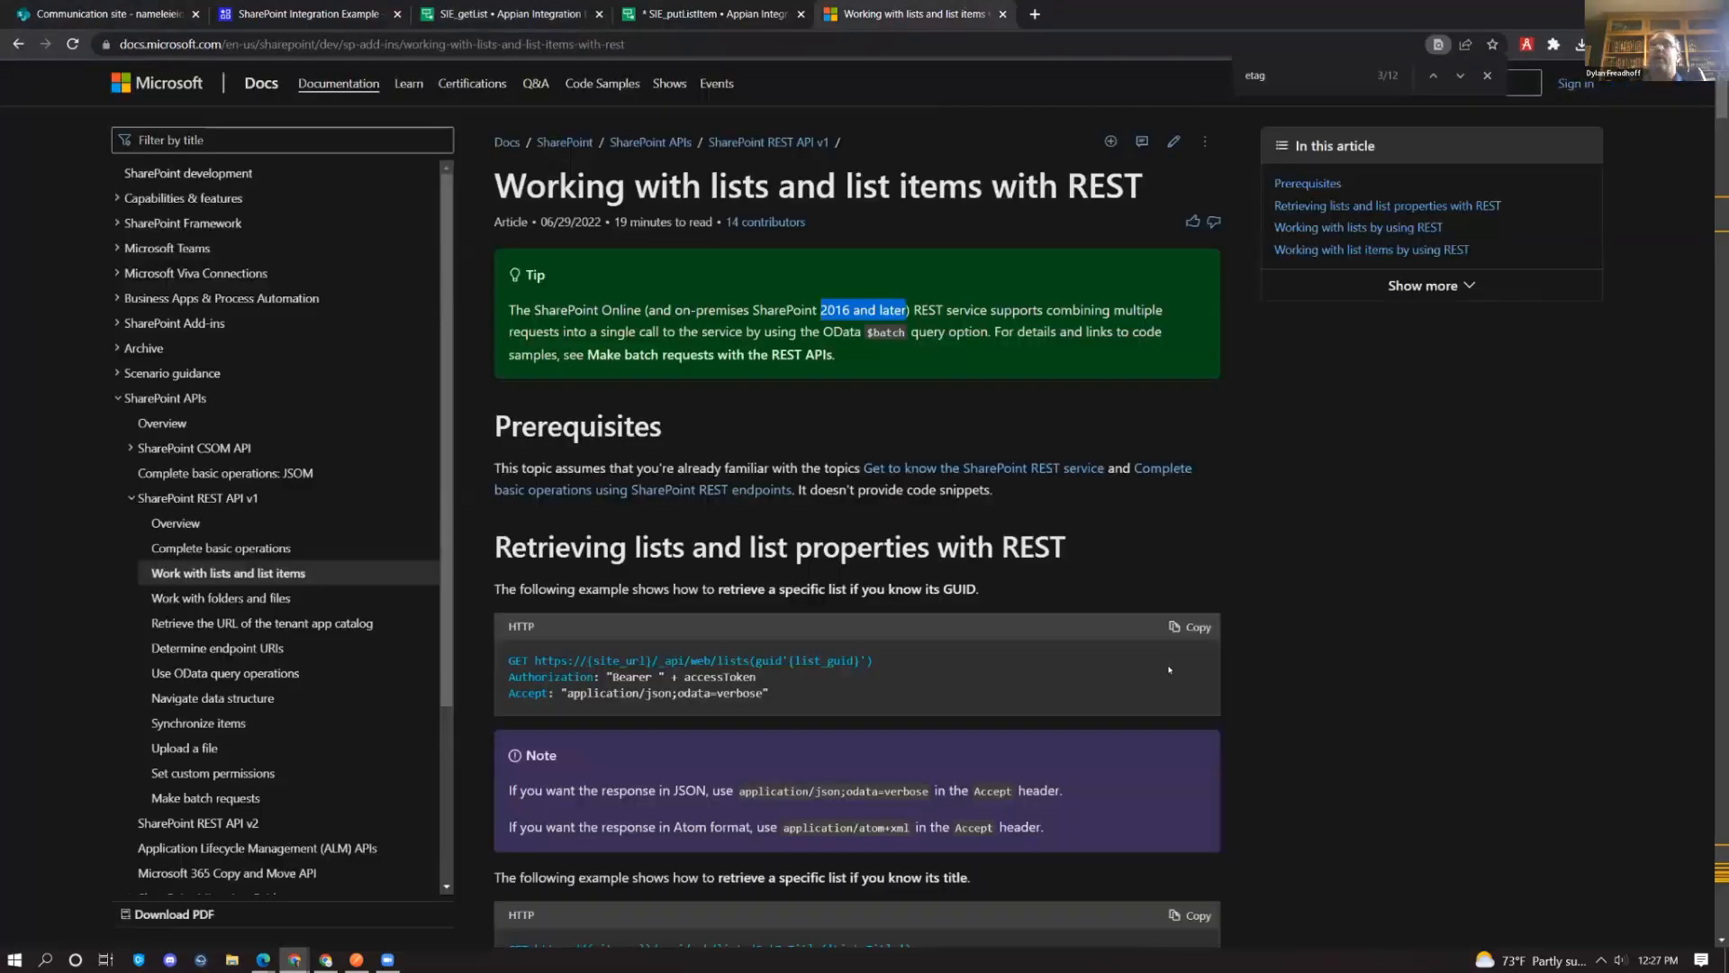